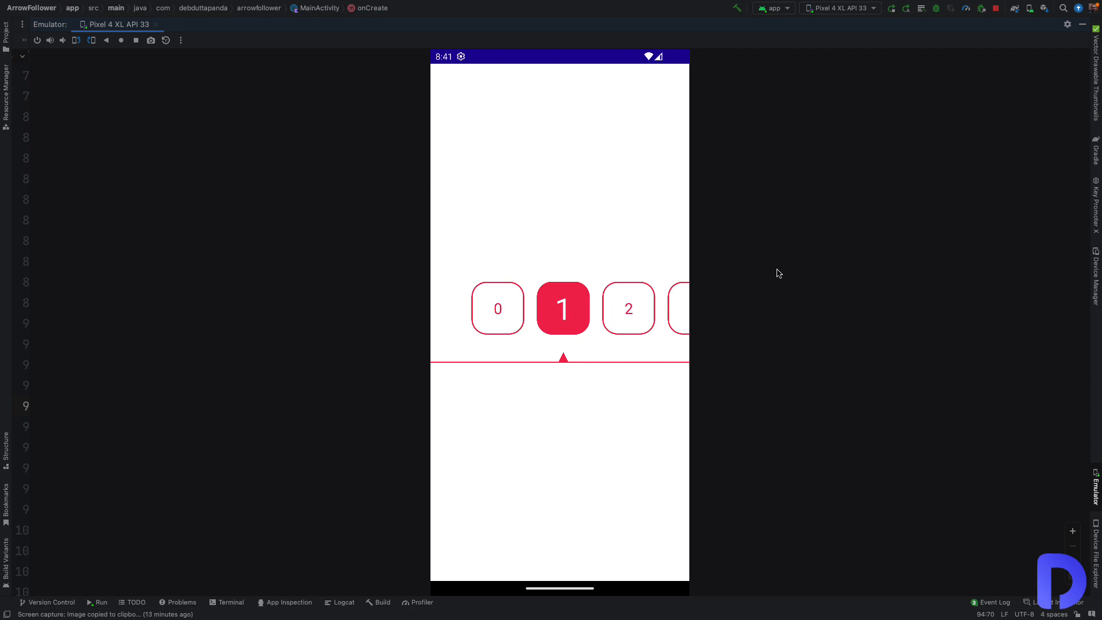
mouse_move(816, 304)
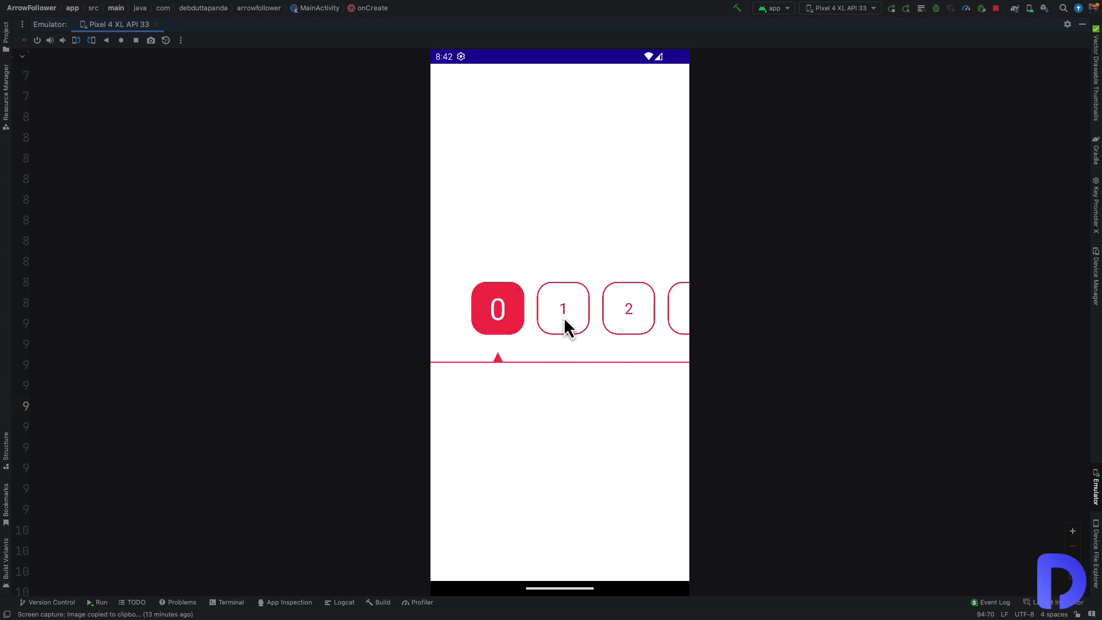
Tap items 1, 7 and 8 in the emulator's LazyRow so the arrow follows each selection.
left_click(563, 308)
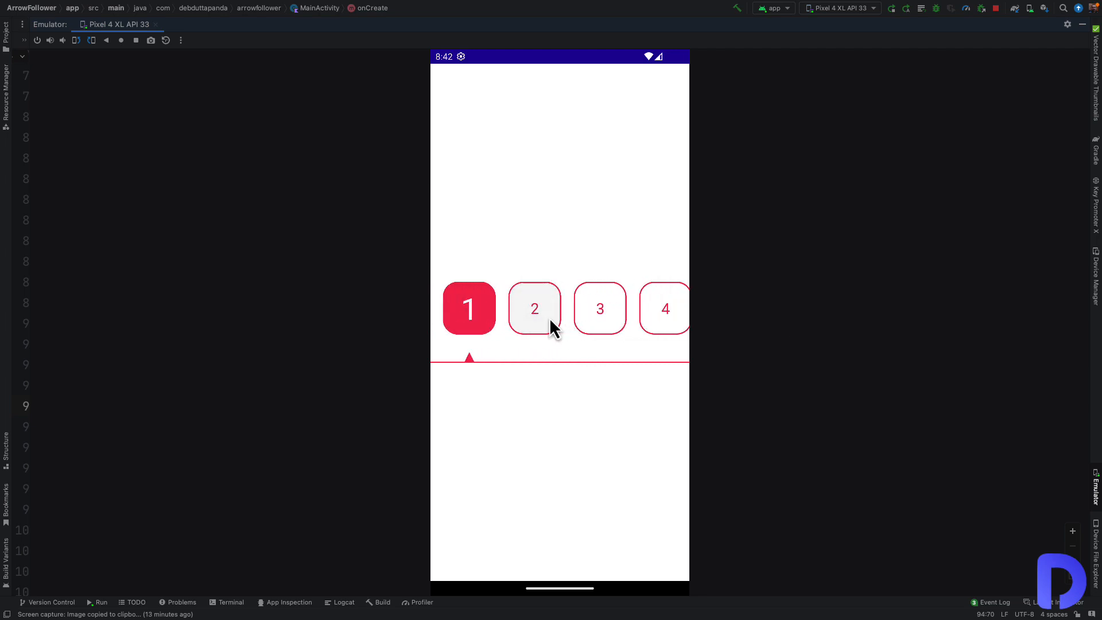
scroll("left", 3)
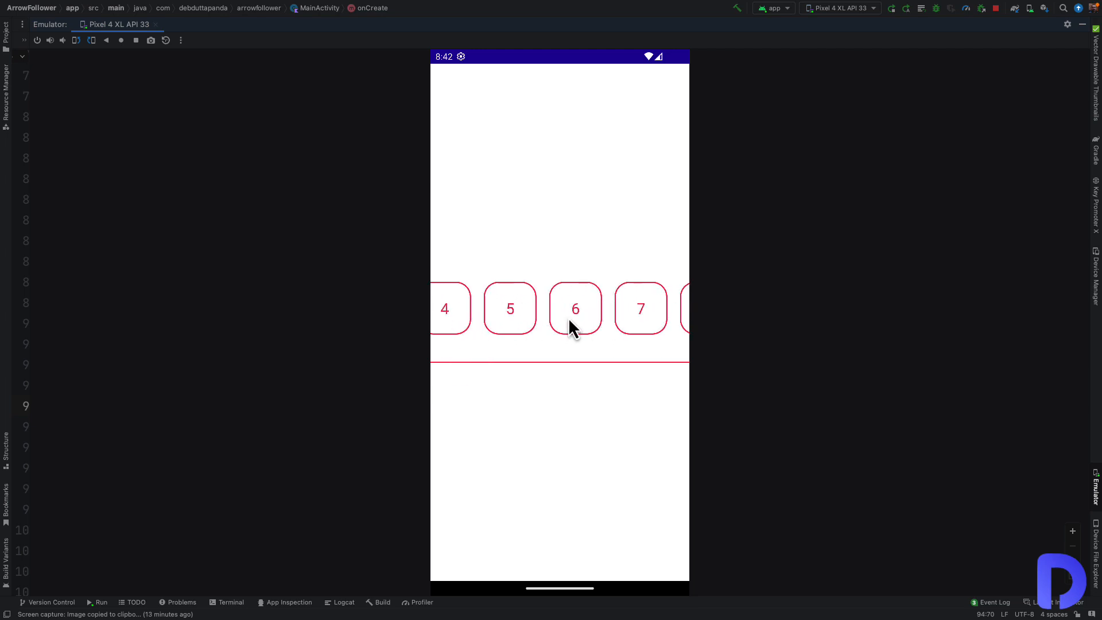
left_click(574, 308)
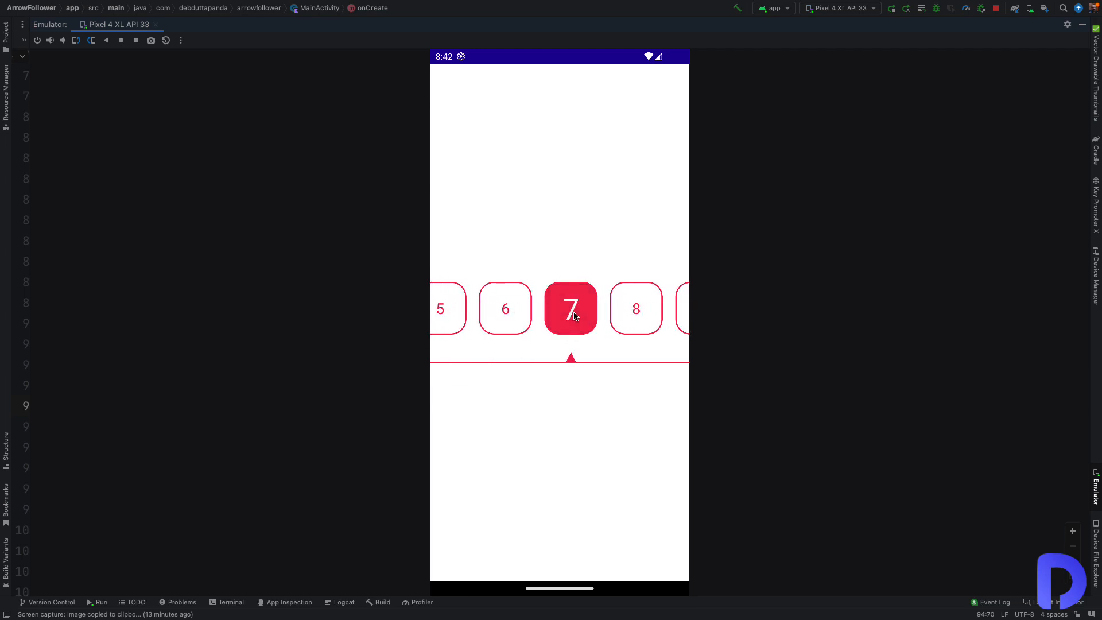
mouse_move(524, 324)
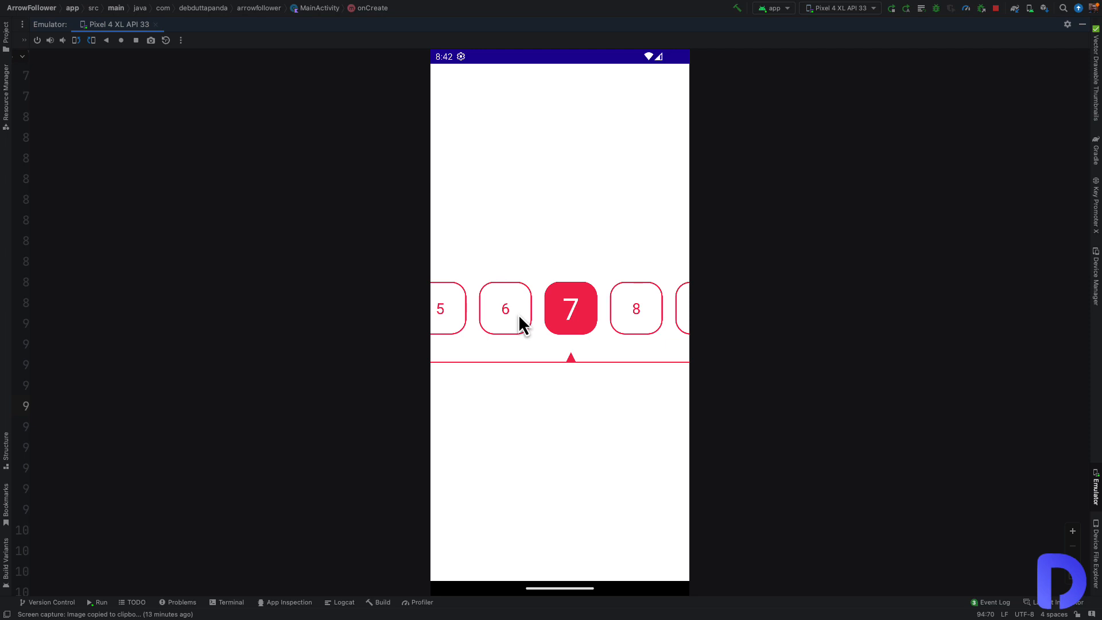
mouse_move(523, 325)
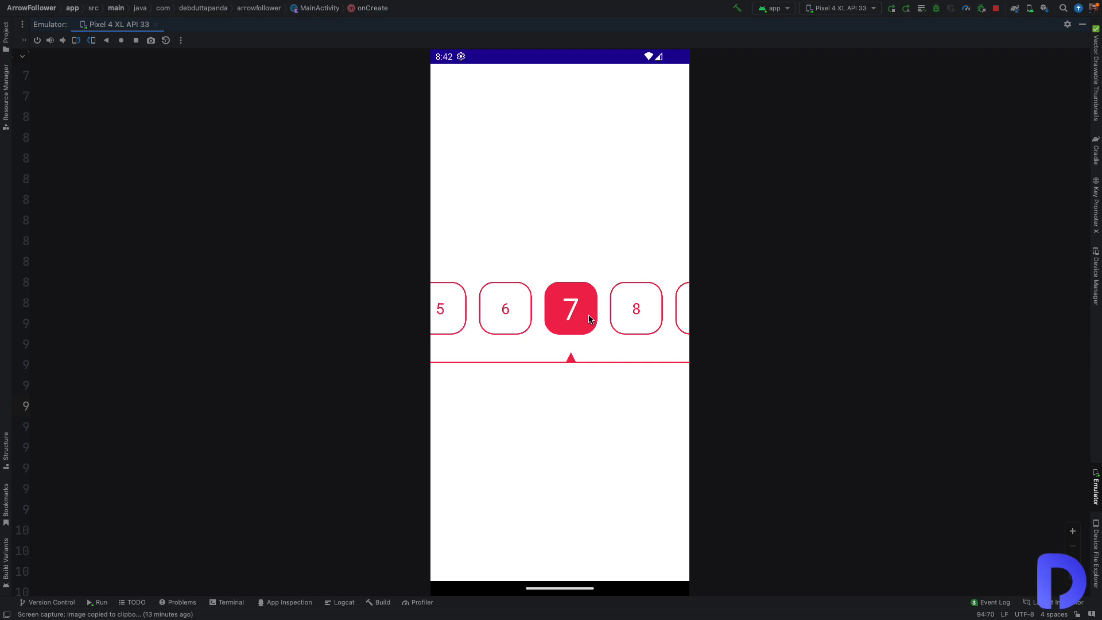
left_click(636, 308)
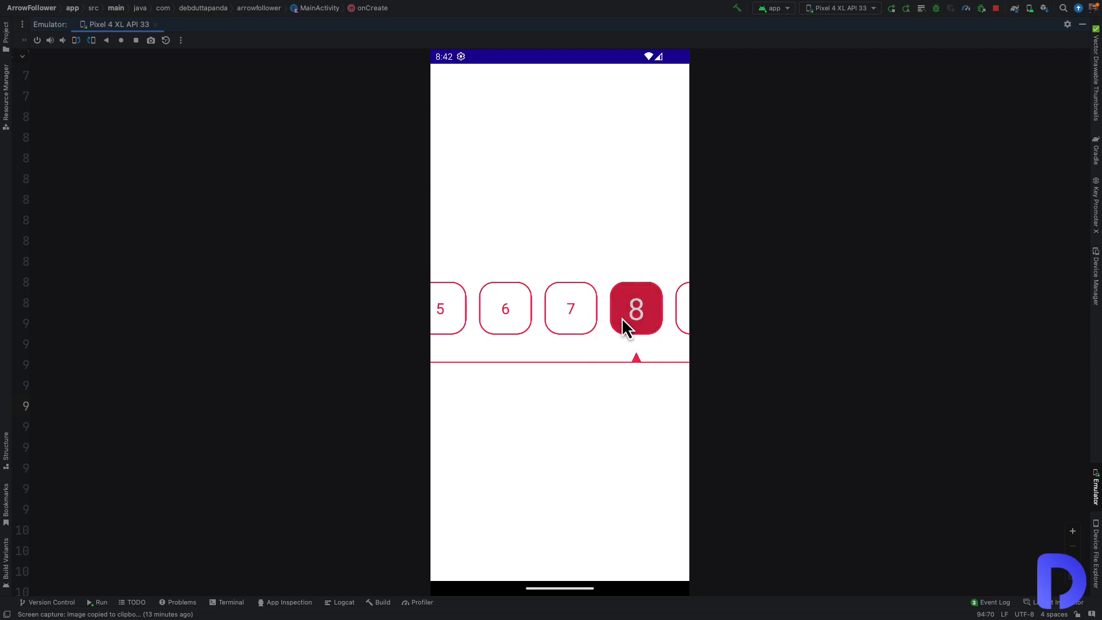
scroll("left", 3)
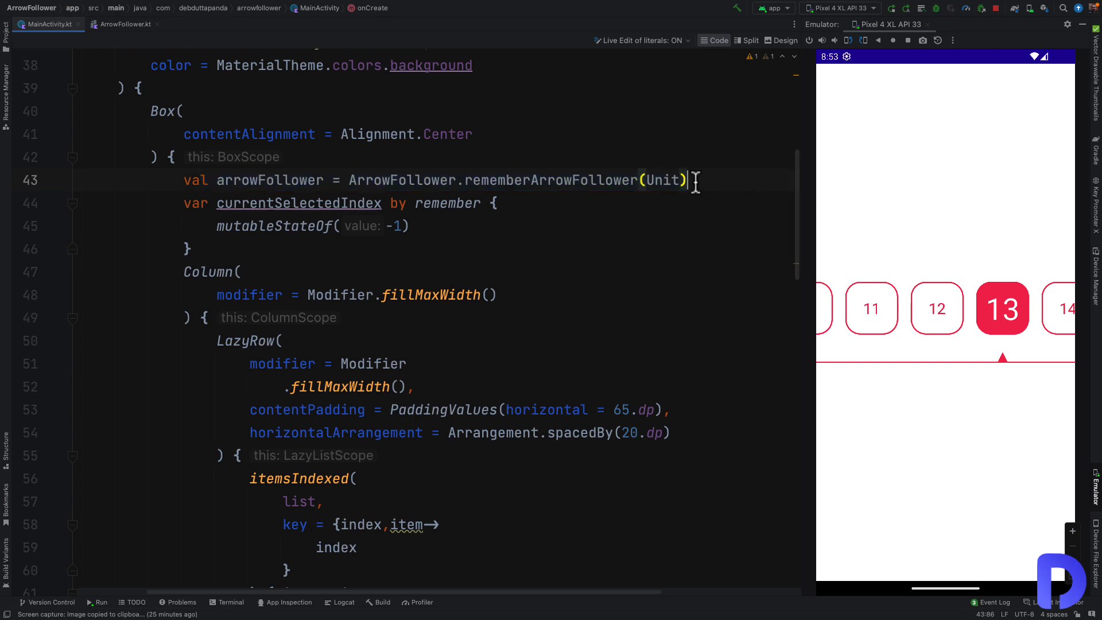
Review MainActivity.kt's rememberArrowFollower setup and the currentSelectedIndex state initialised to -1.
double_click(661, 179)
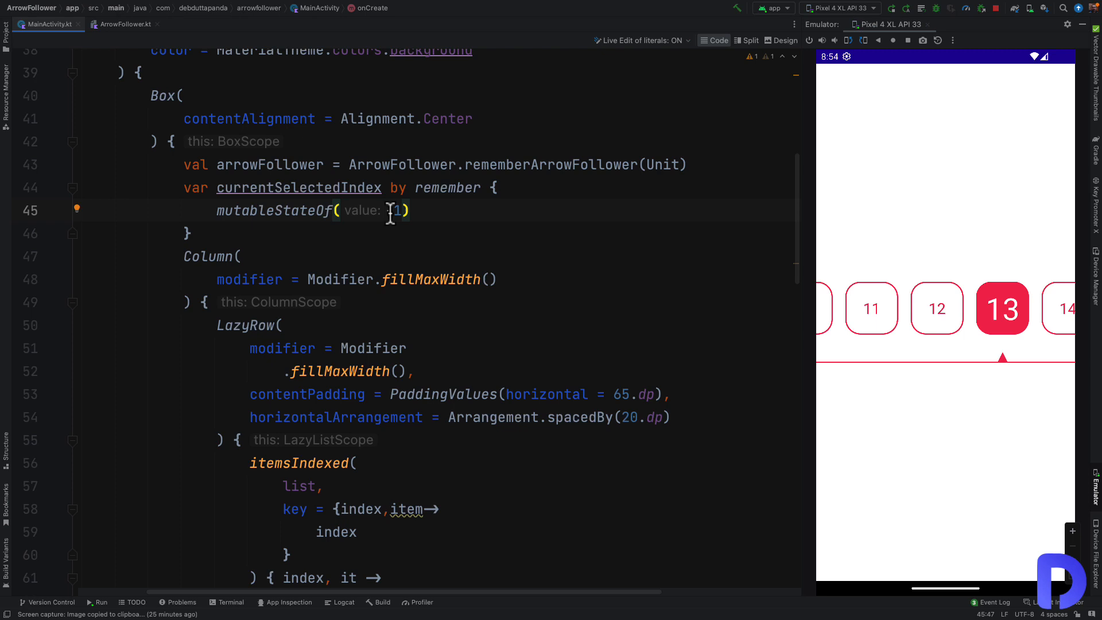
type("-")
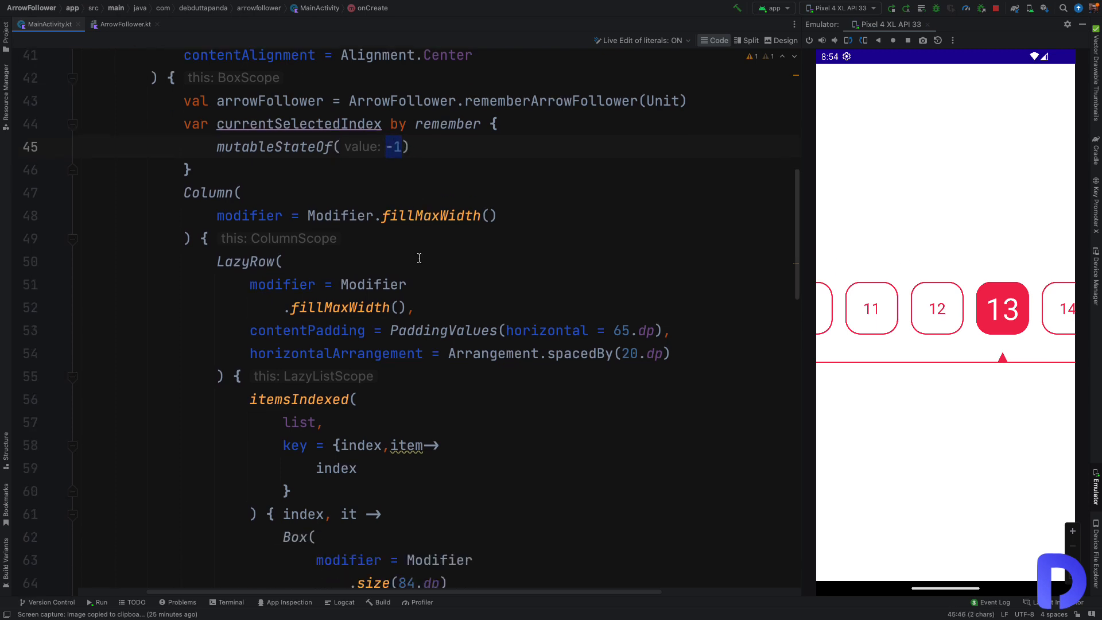
mouse_move(425, 256)
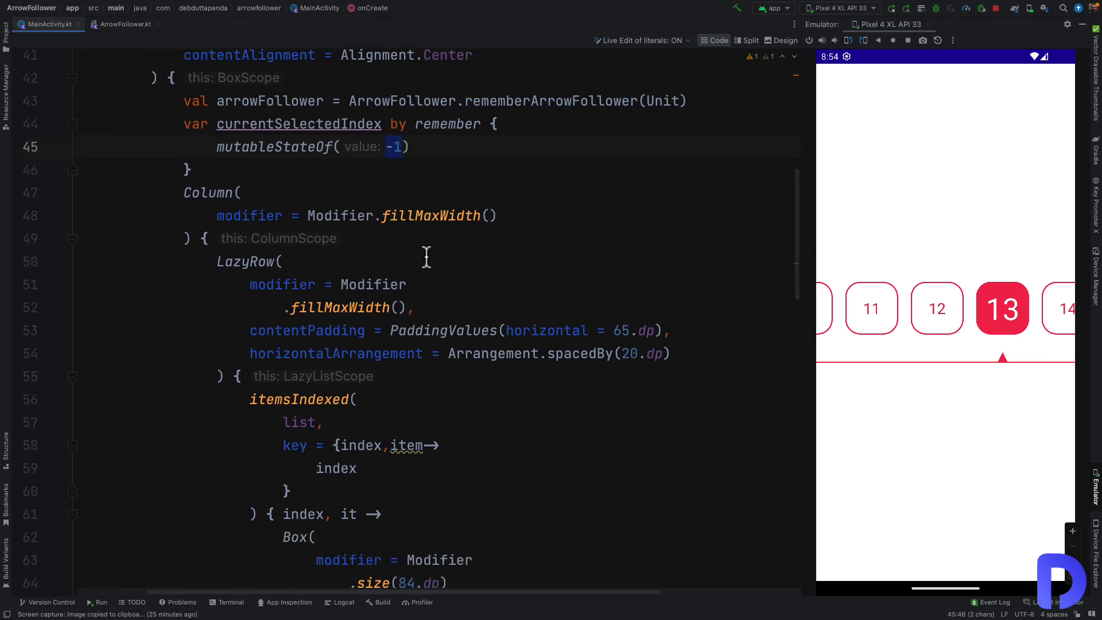
scroll("down", 3)
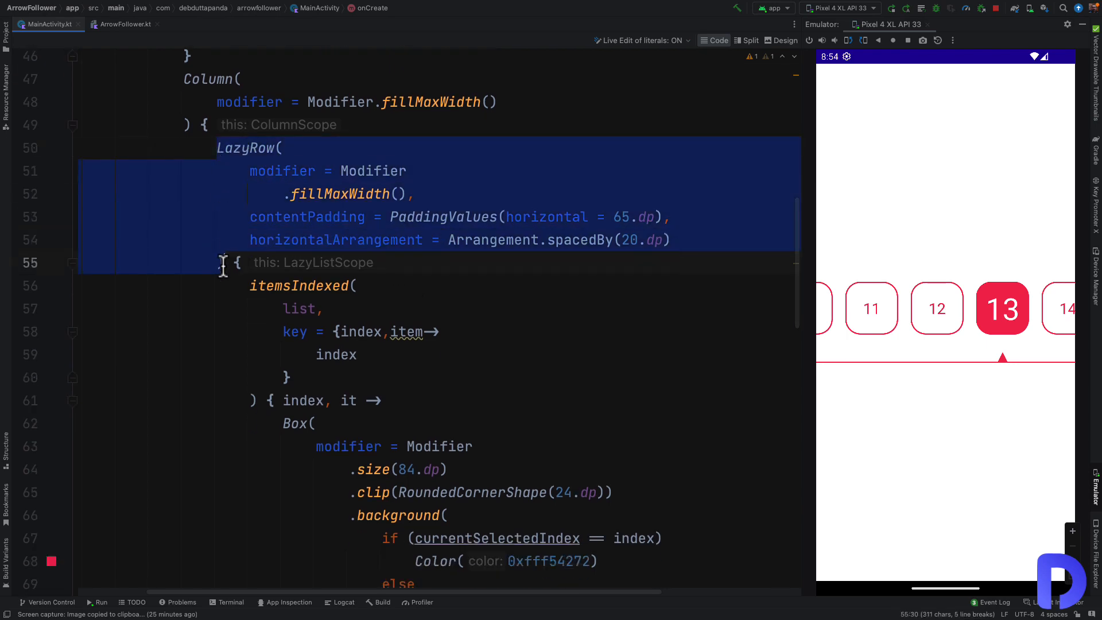
scroll("down", 3)
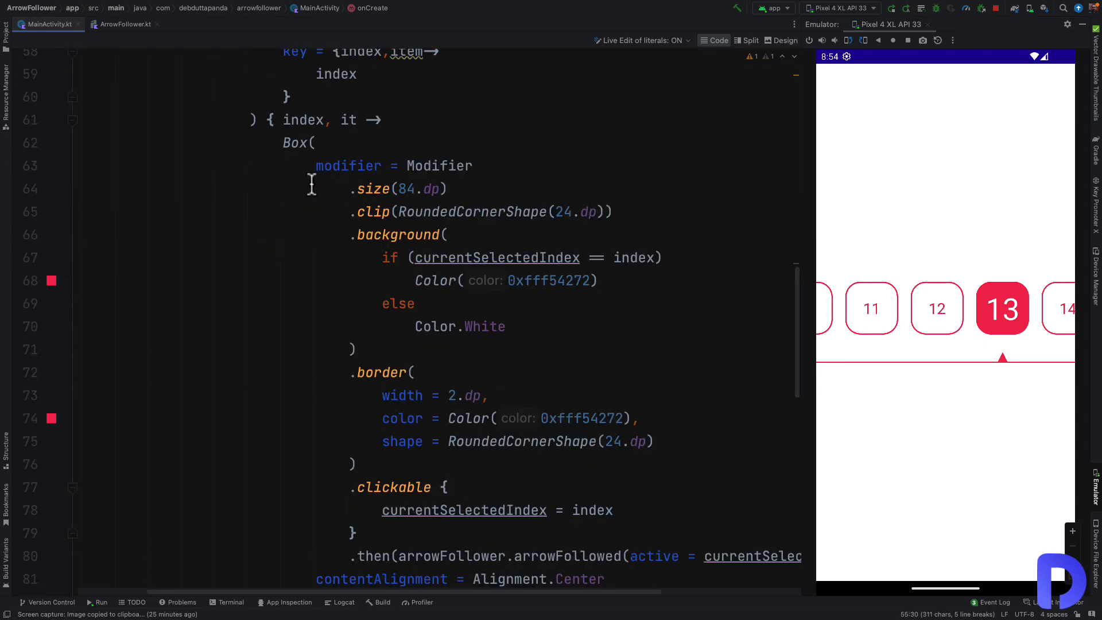
scroll("down", 3)
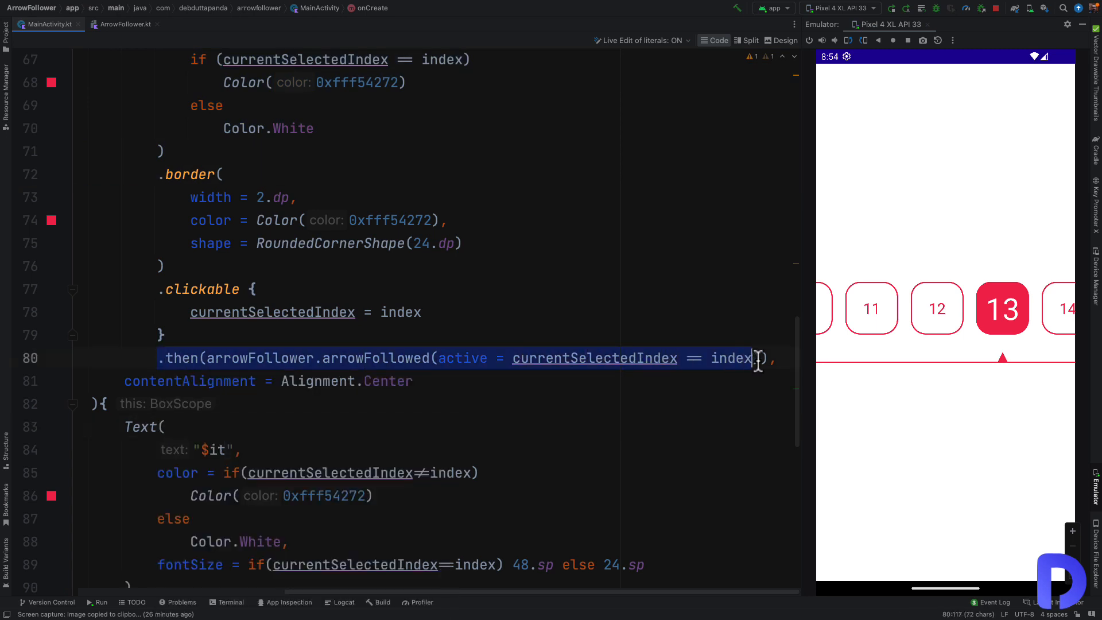
type(")")
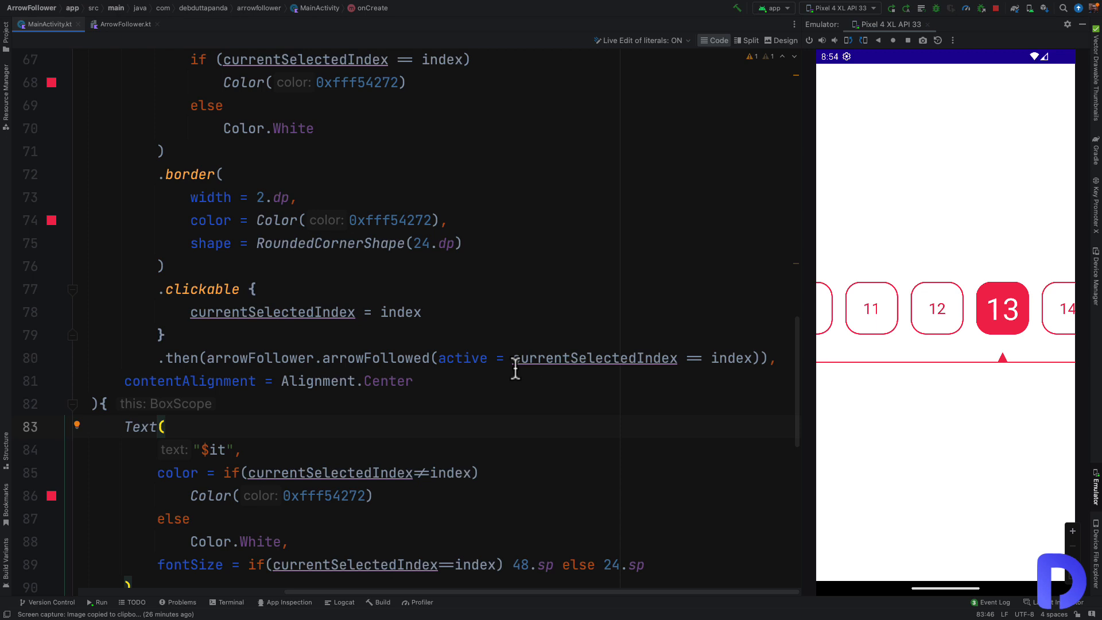
mouse_move(436, 358)
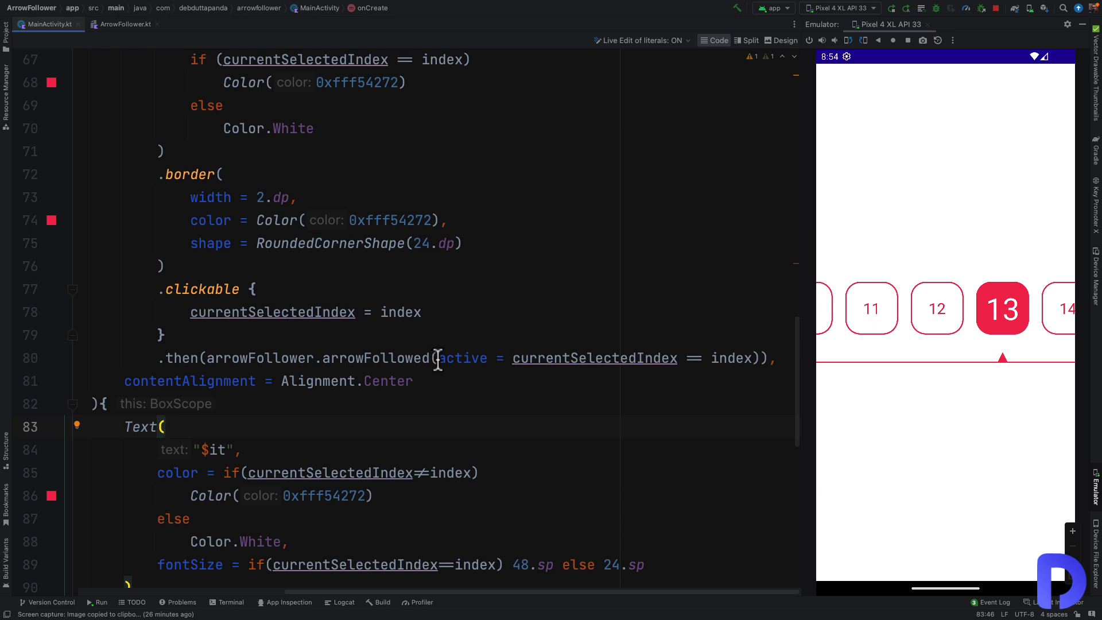
left_click_drag(439, 357, 759, 357)
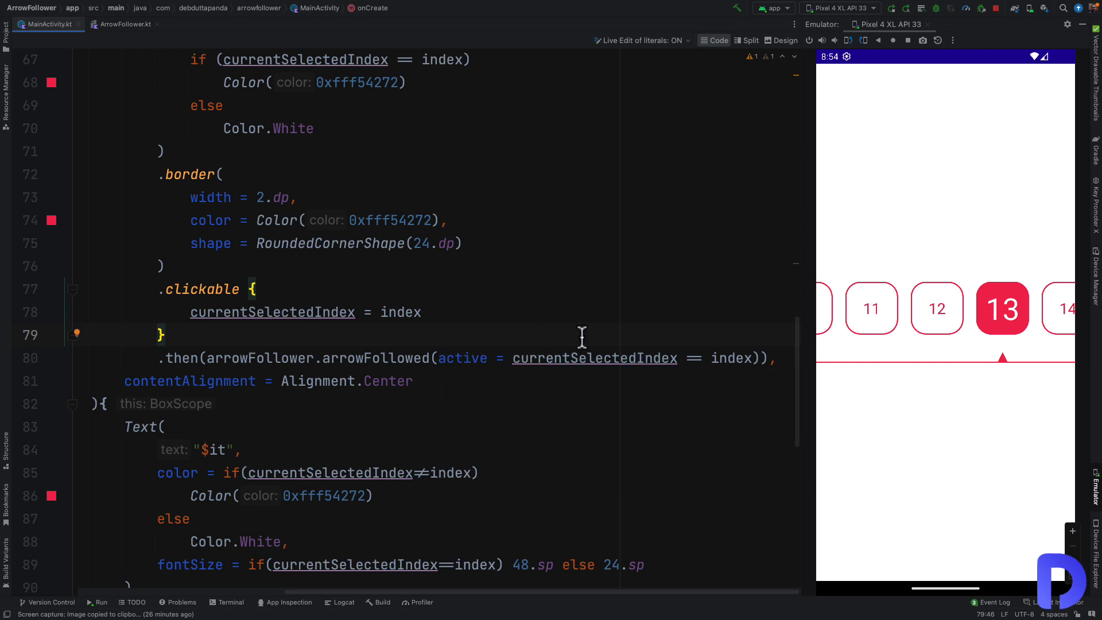
double_click(595, 358)
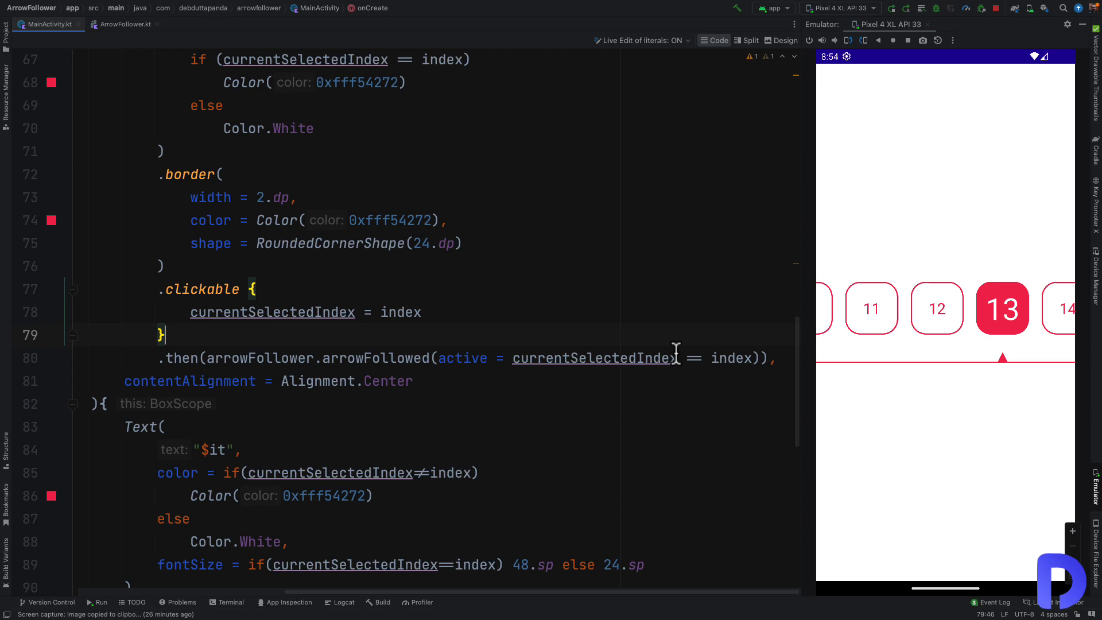
scroll("down", 3)
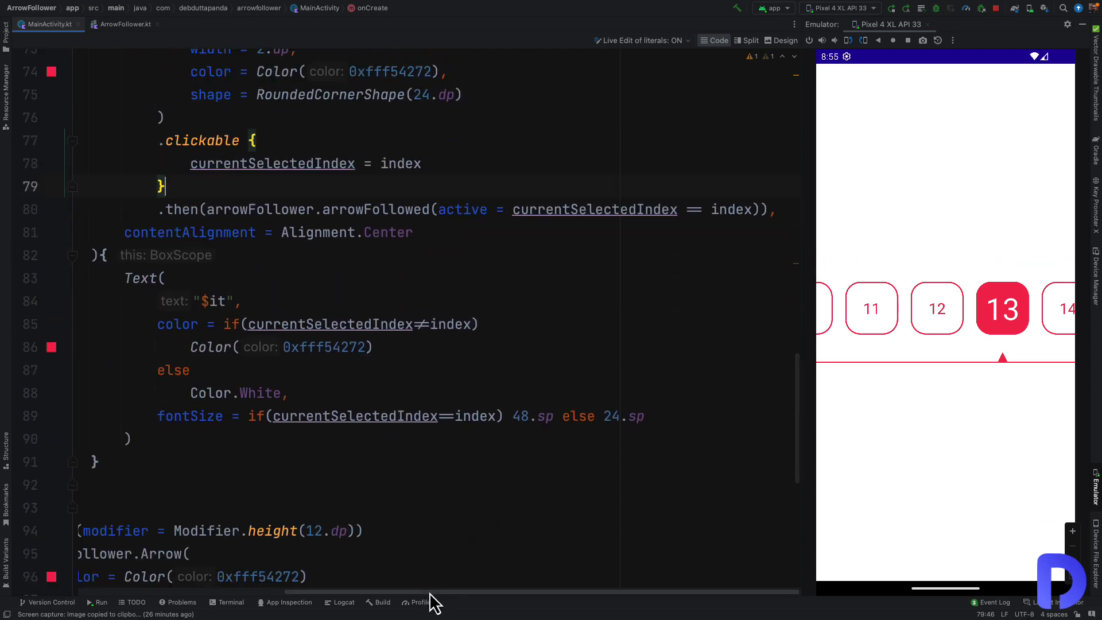
Inspect ArrowFollower.kt's Arrow composable, highlighting its default TriangleShape parameter.
scroll("down", 3)
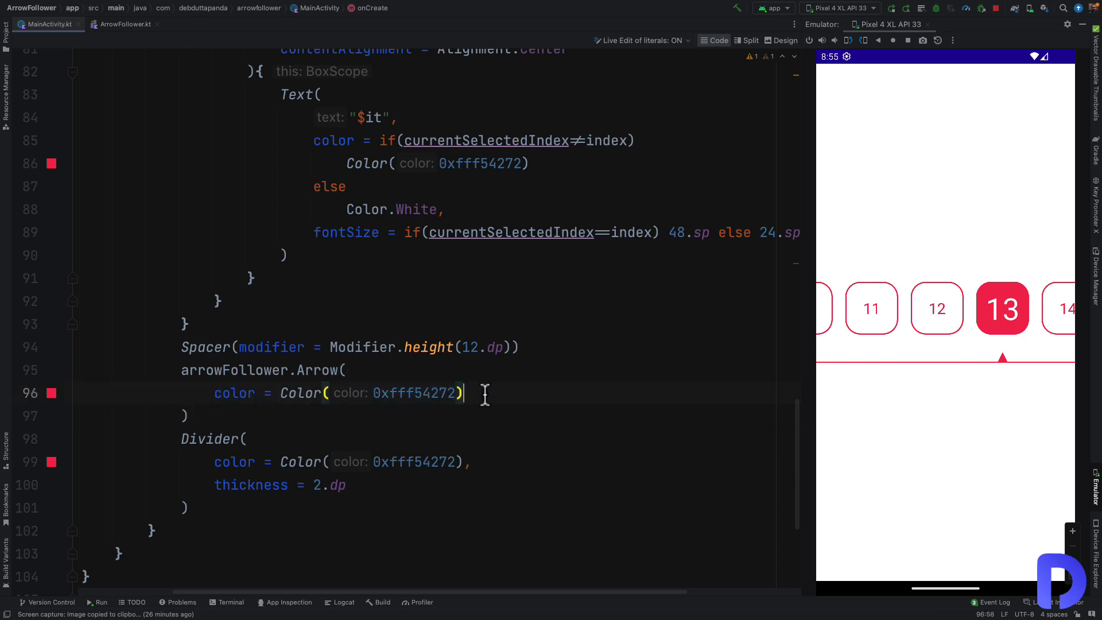
left_click(125, 24)
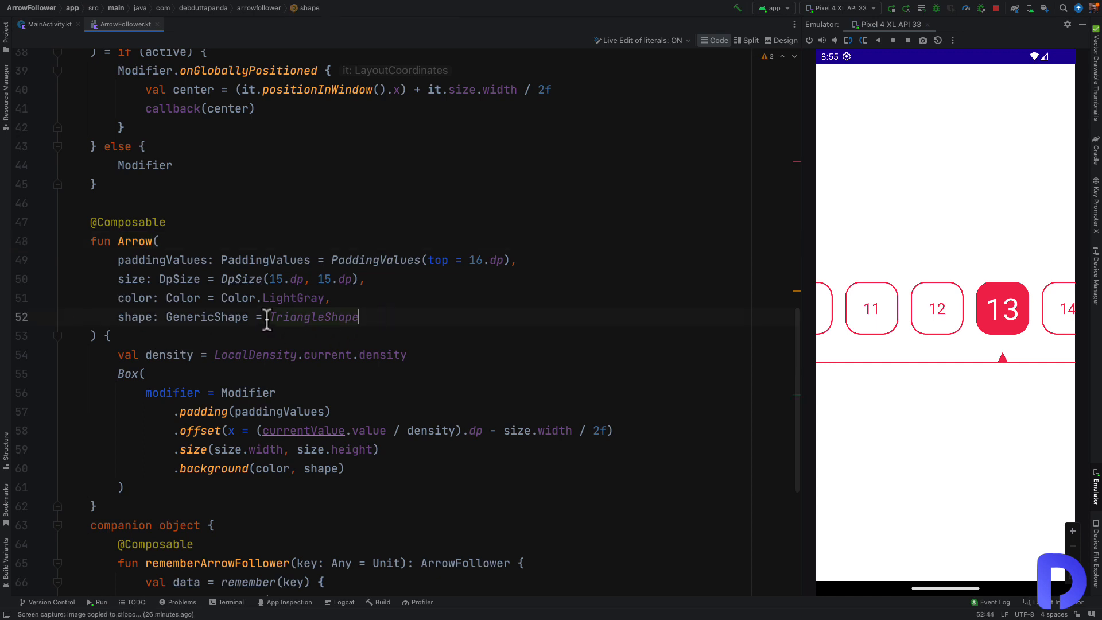
double_click(314, 317)
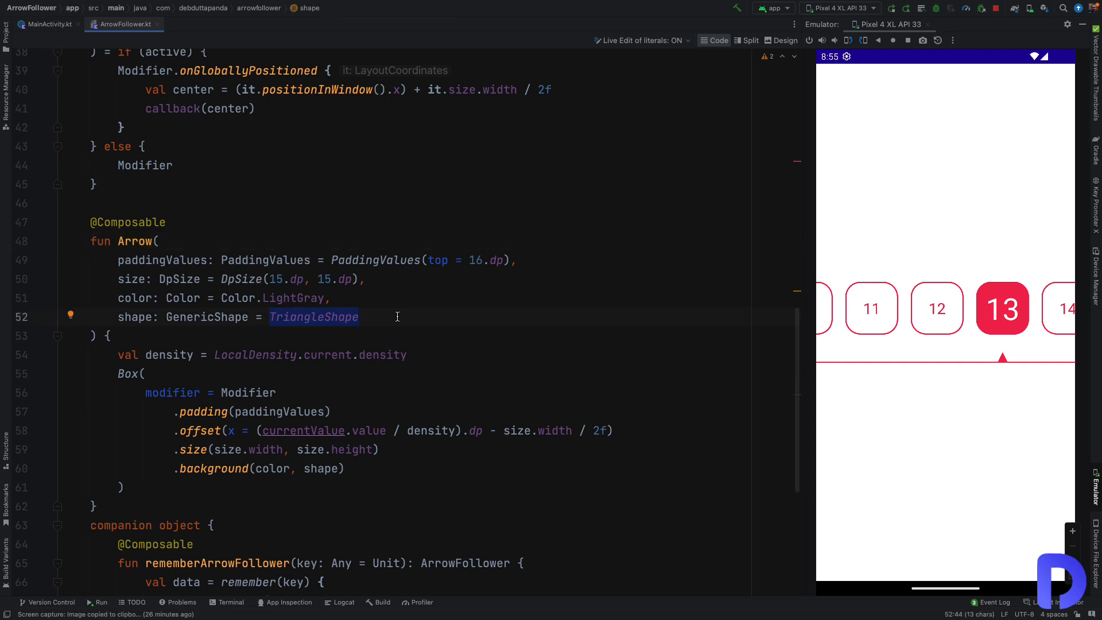
left_click(44, 24)
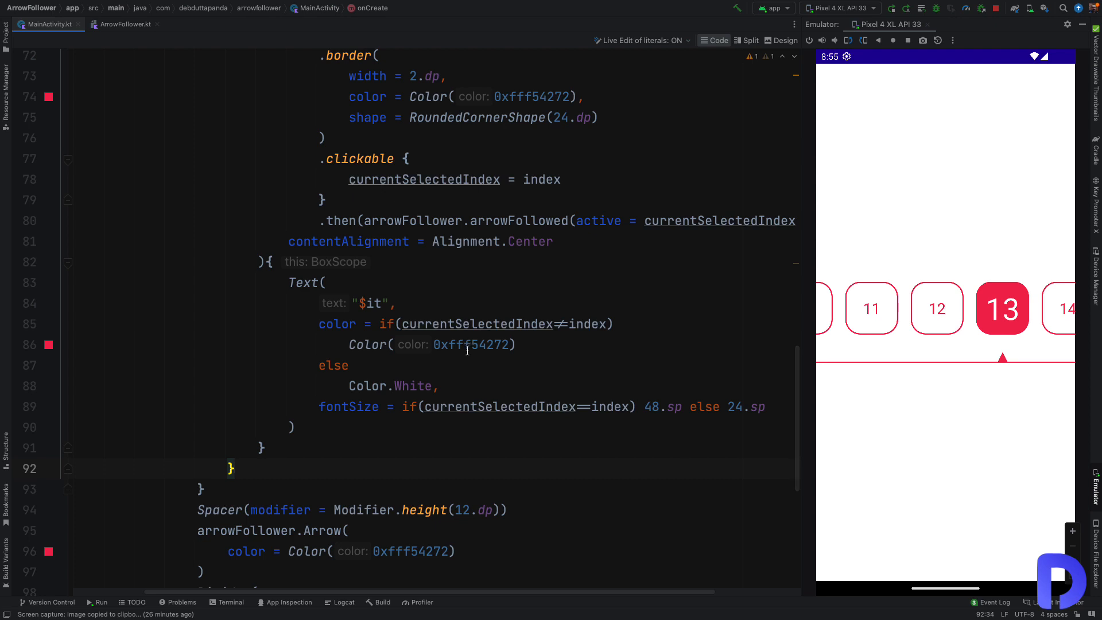
mouse_move(1010, 371)
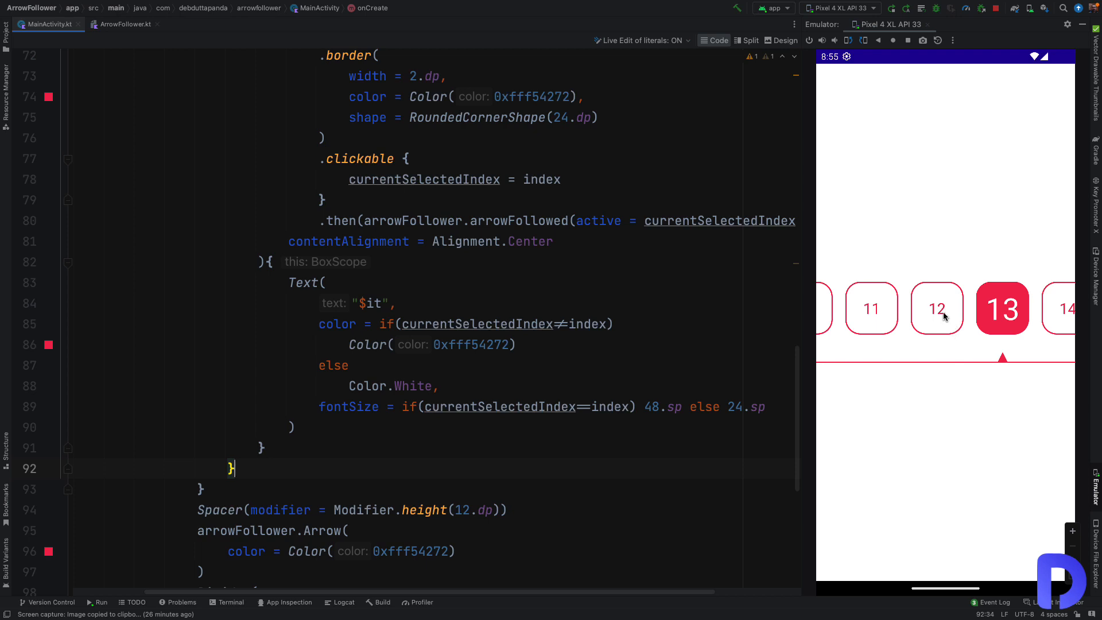
mouse_move(1012, 379)
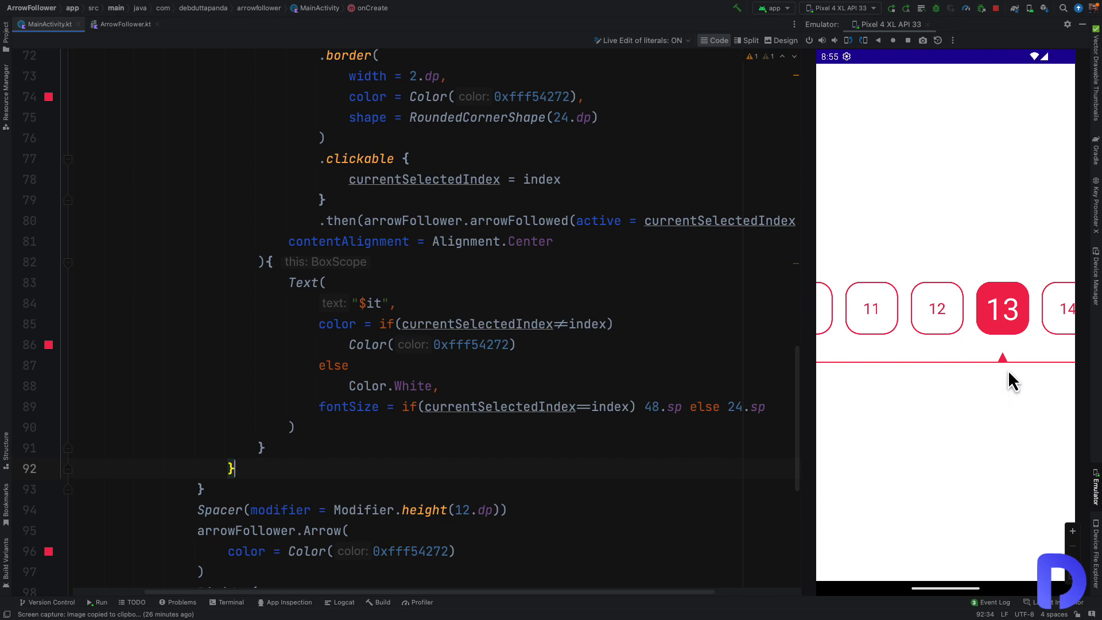
mouse_move(999, 362)
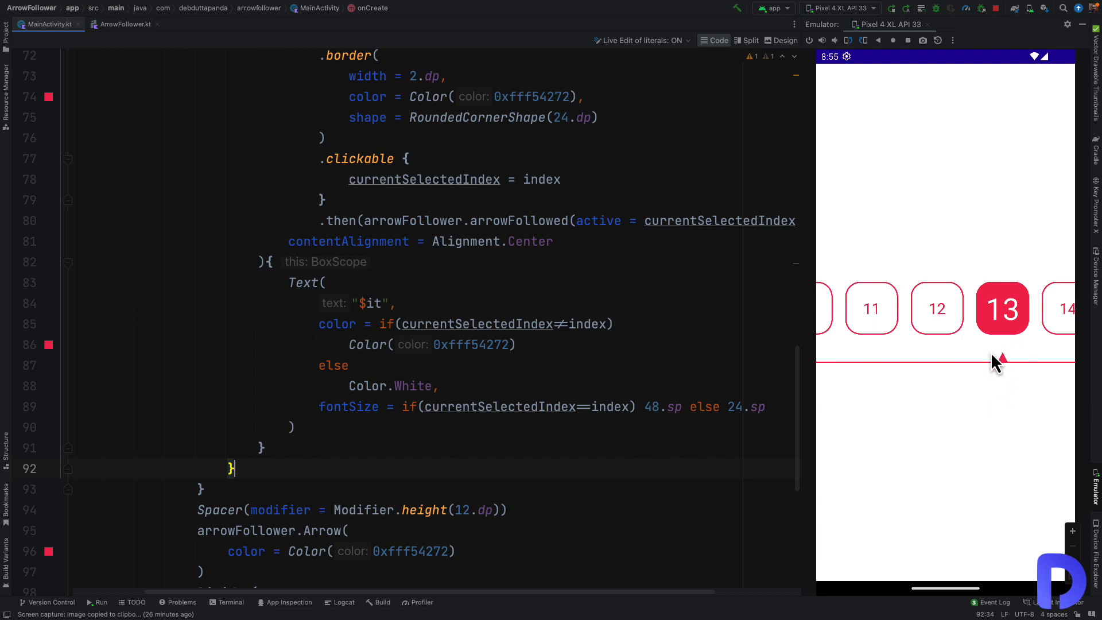
mouse_move(1028, 399)
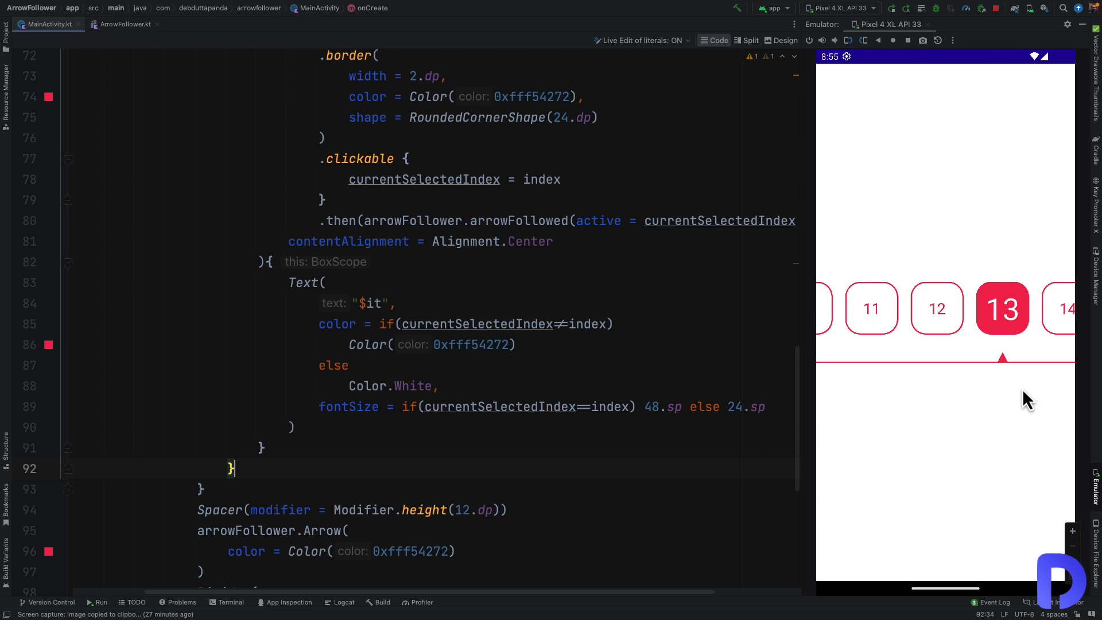
mouse_move(928, 336)
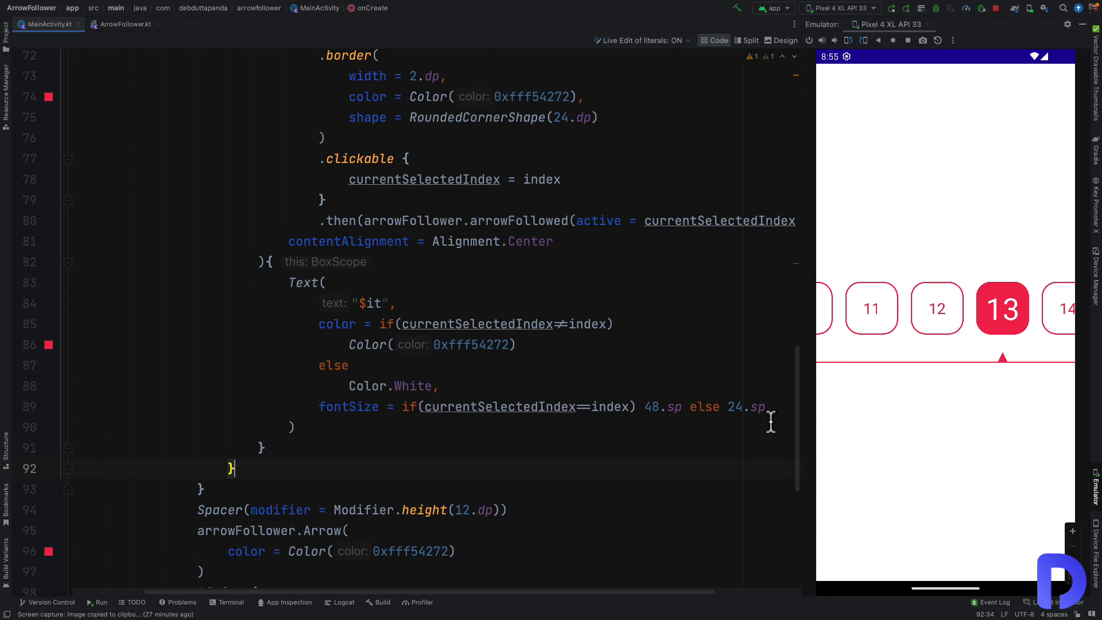
mouse_move(287, 50)
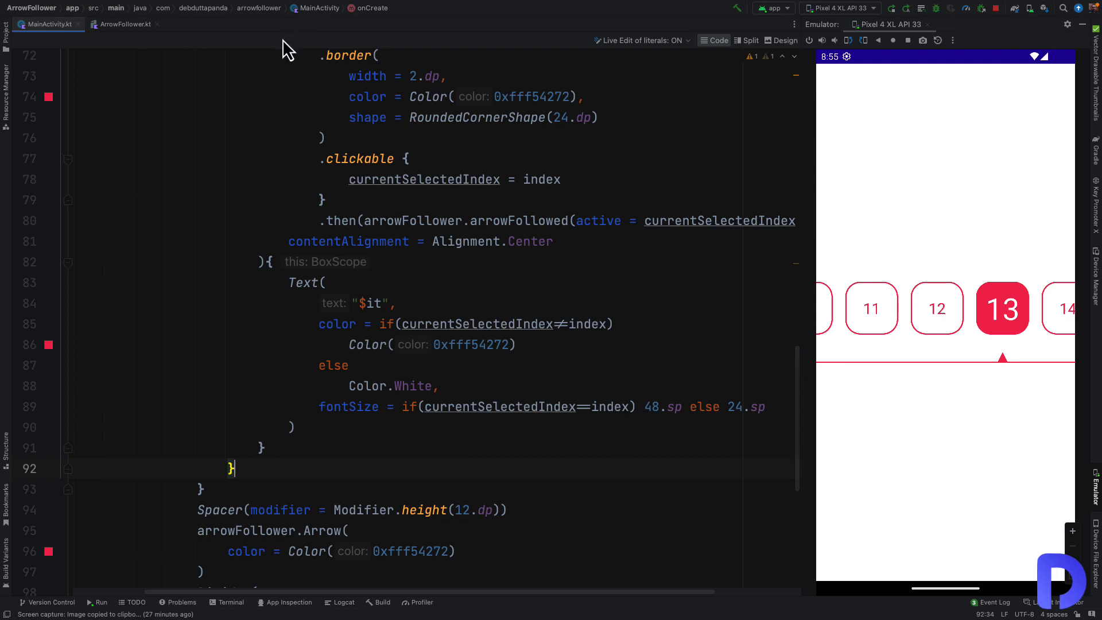
left_click(124, 24)
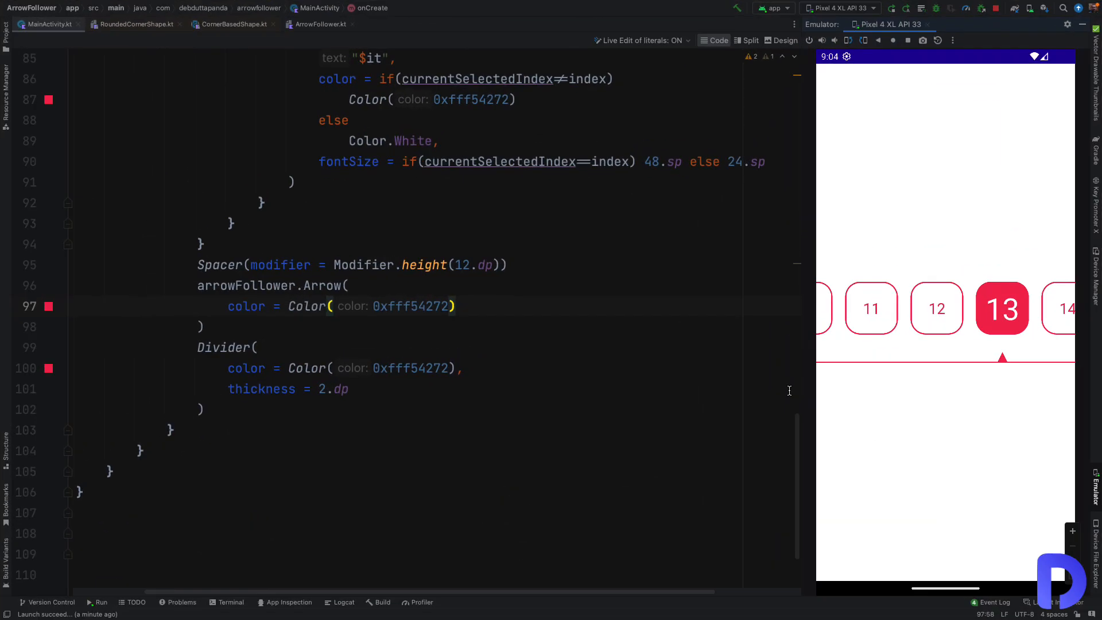
mouse_move(494, 331)
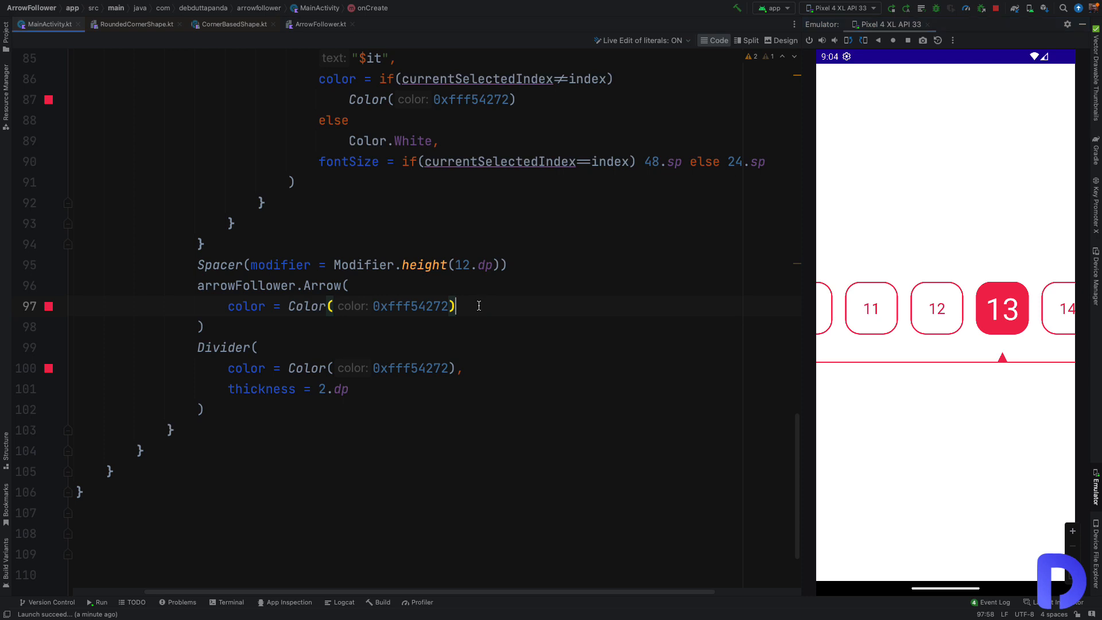
Pass shape = CircleShape to the Arrow call, apply changes, and tap item 5 to see the dot.
type(",")
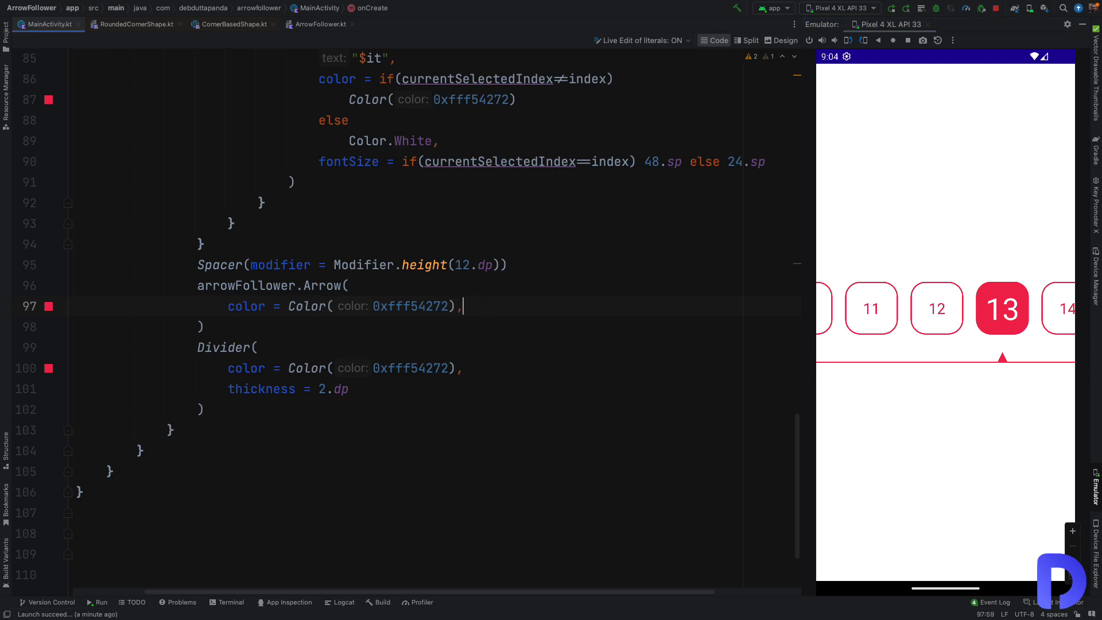
type("shape =")
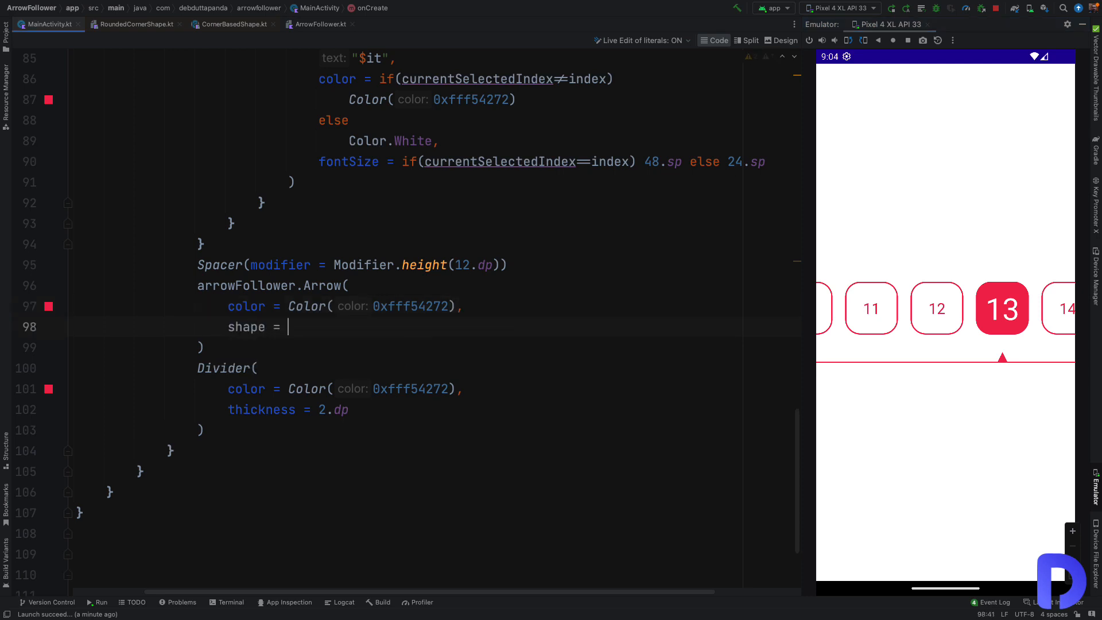
type("CircleShape")
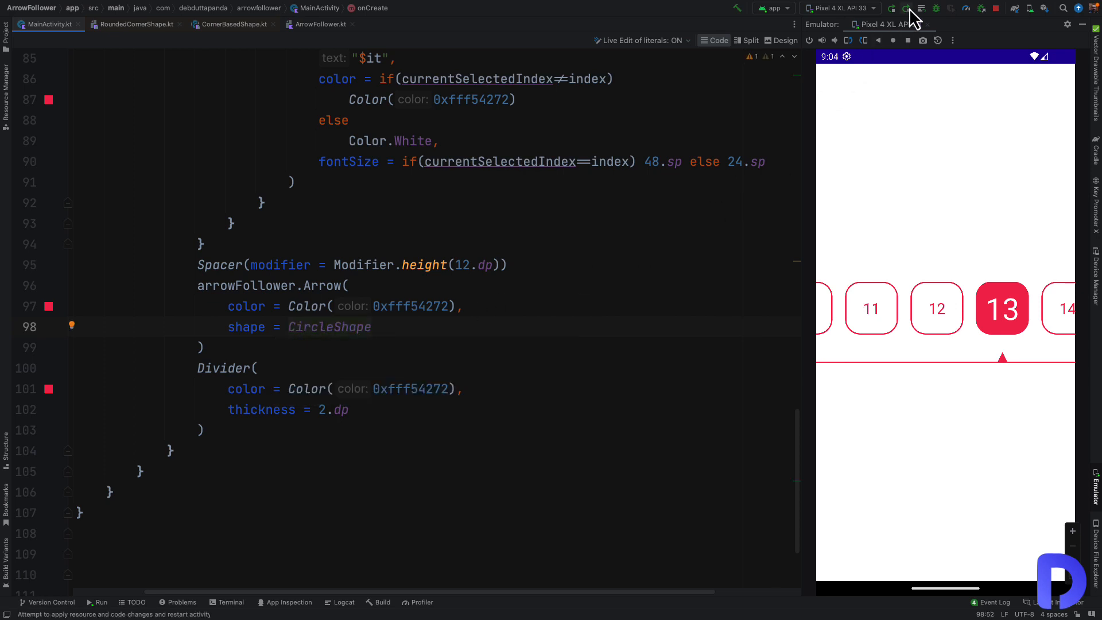
left_click(907, 8)
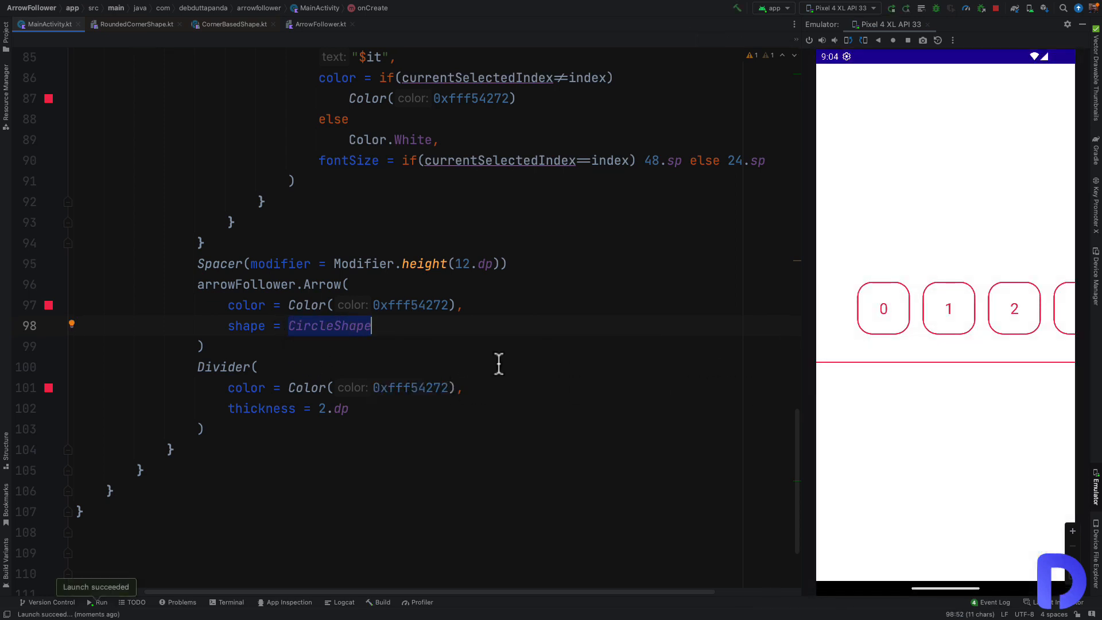
mouse_move(329, 326)
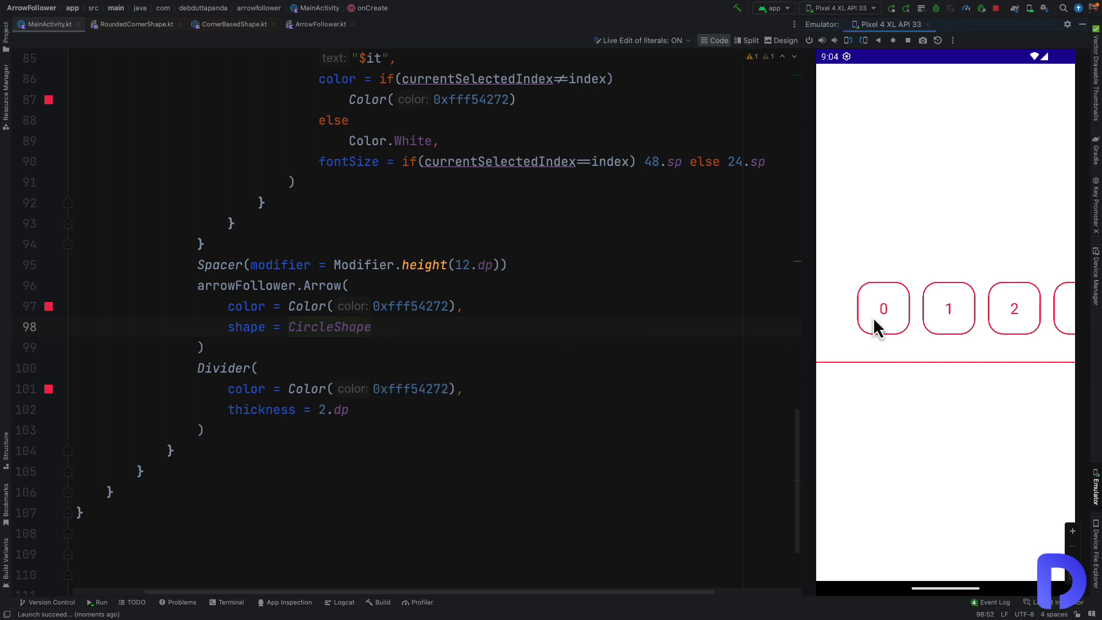
left_click(1014, 308)
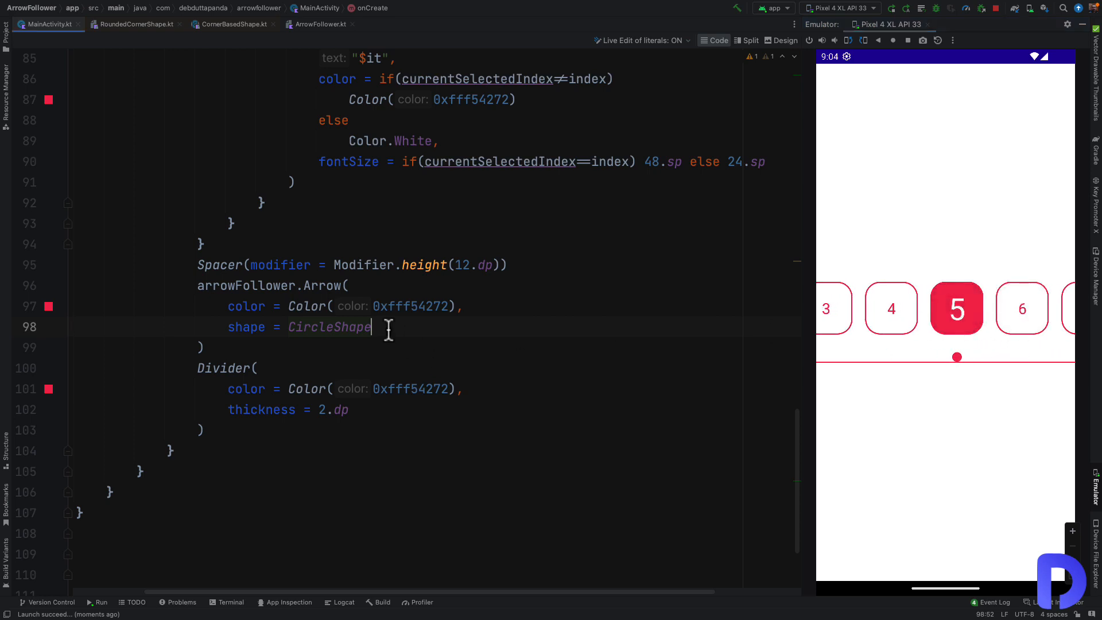
Add size = DpSize(20.dp, 40.dp) to the Arrow call and glance at Arrow's defaults.
key("Enter")
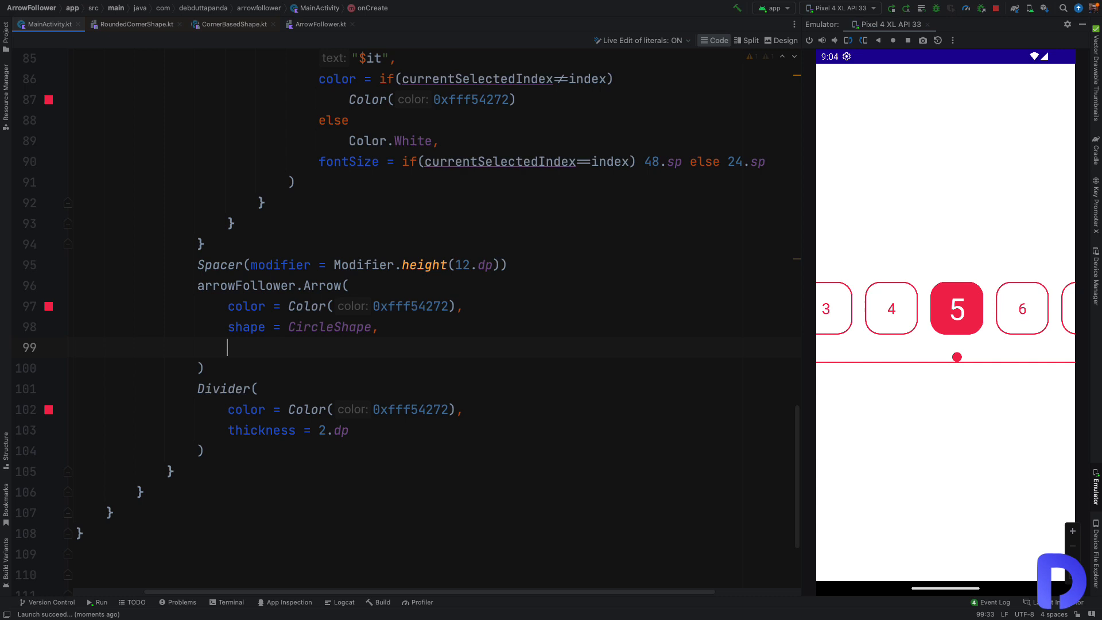
type("size =")
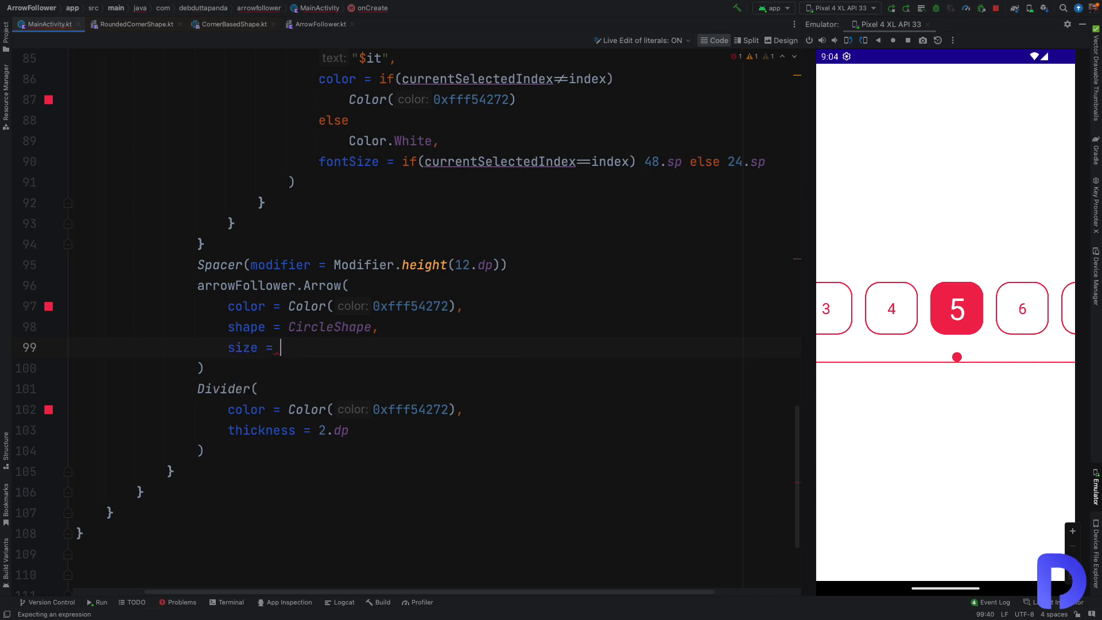
type("DpSize(")
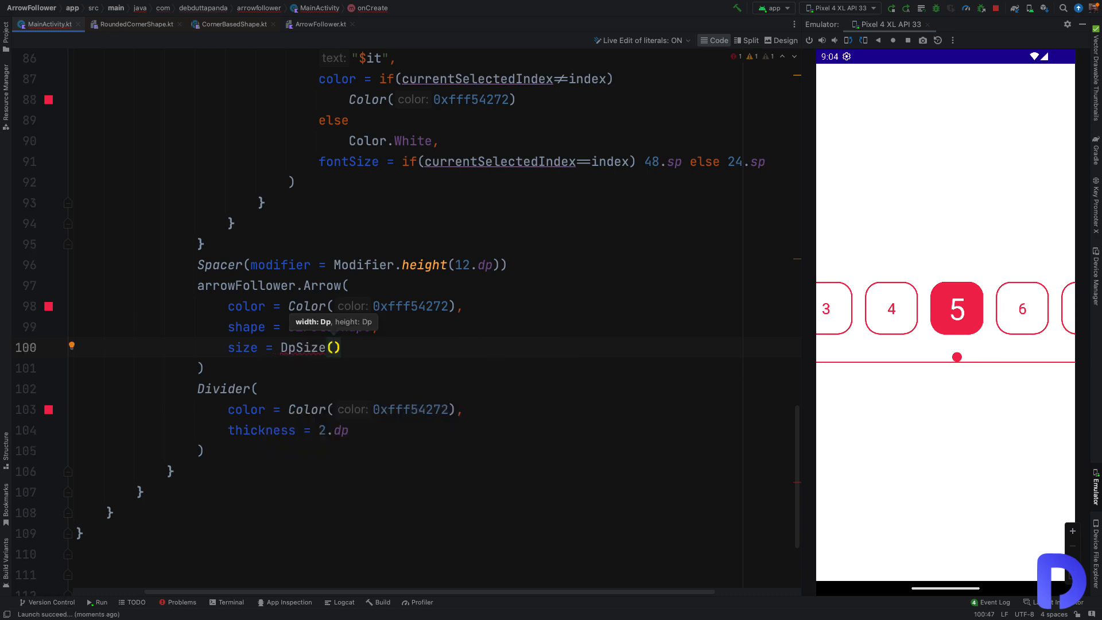
type("20.d")
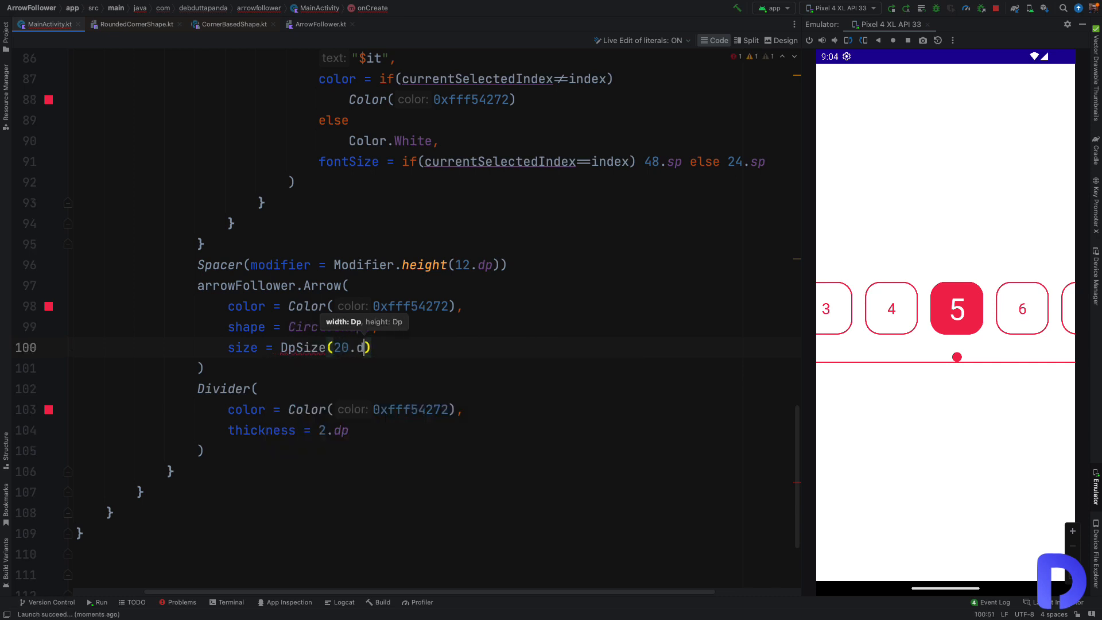
type("p, height: 40")
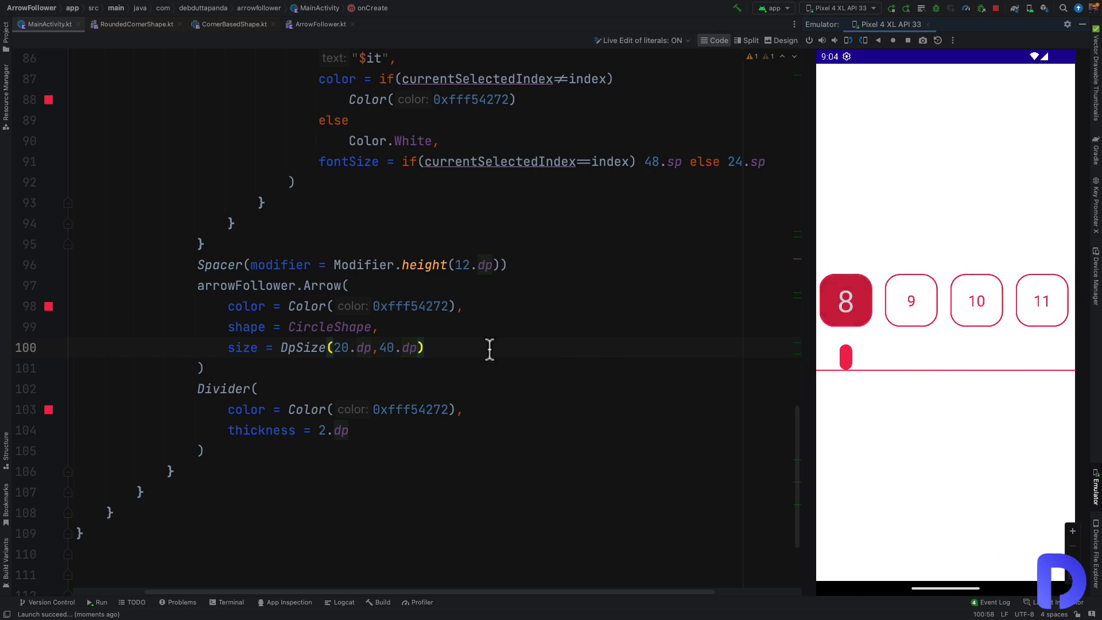
left_click(319, 24)
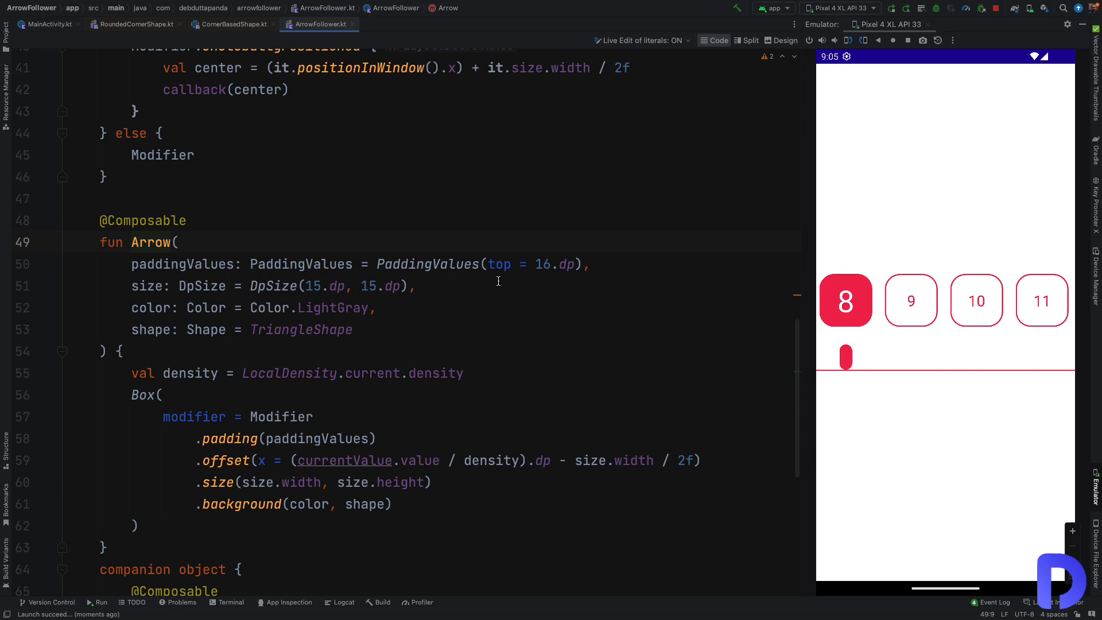
mouse_move(494, 274)
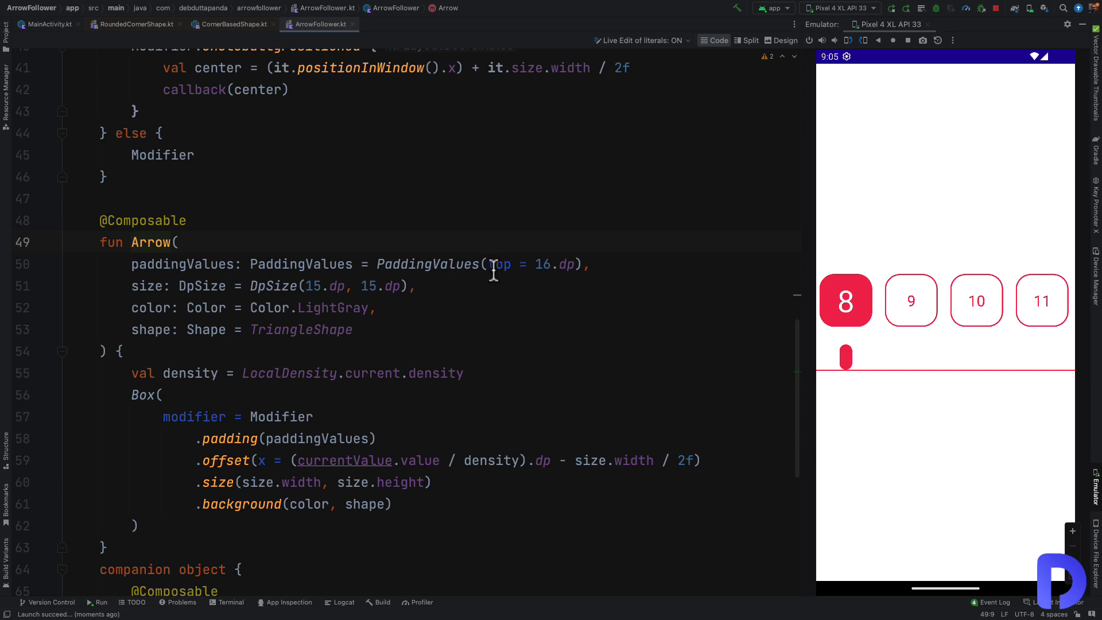
mouse_move(488, 255)
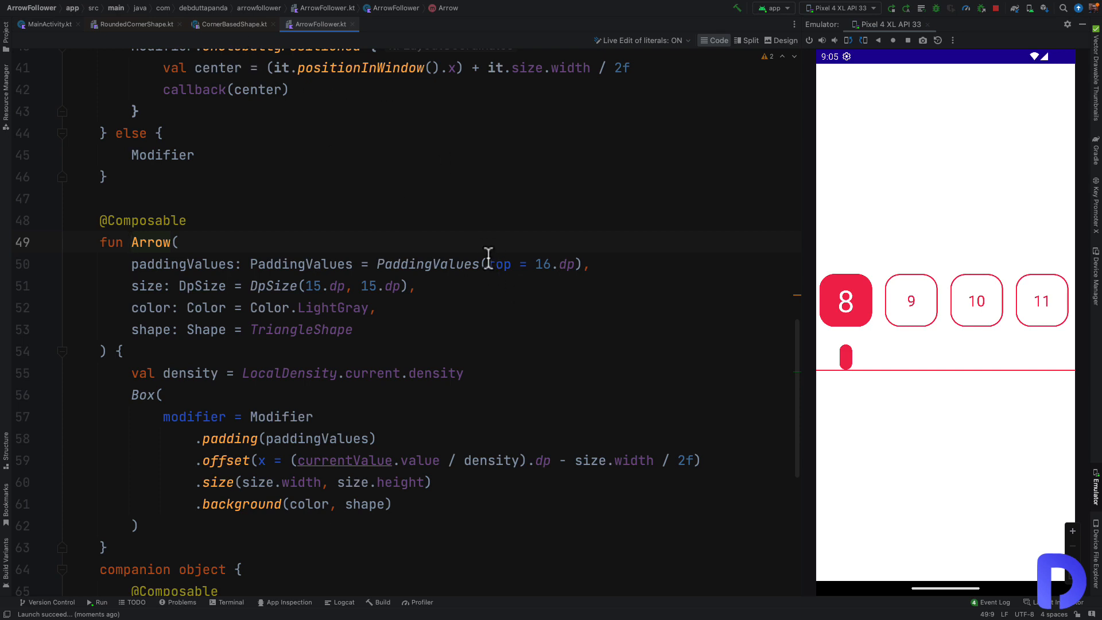
left_click(43, 24)
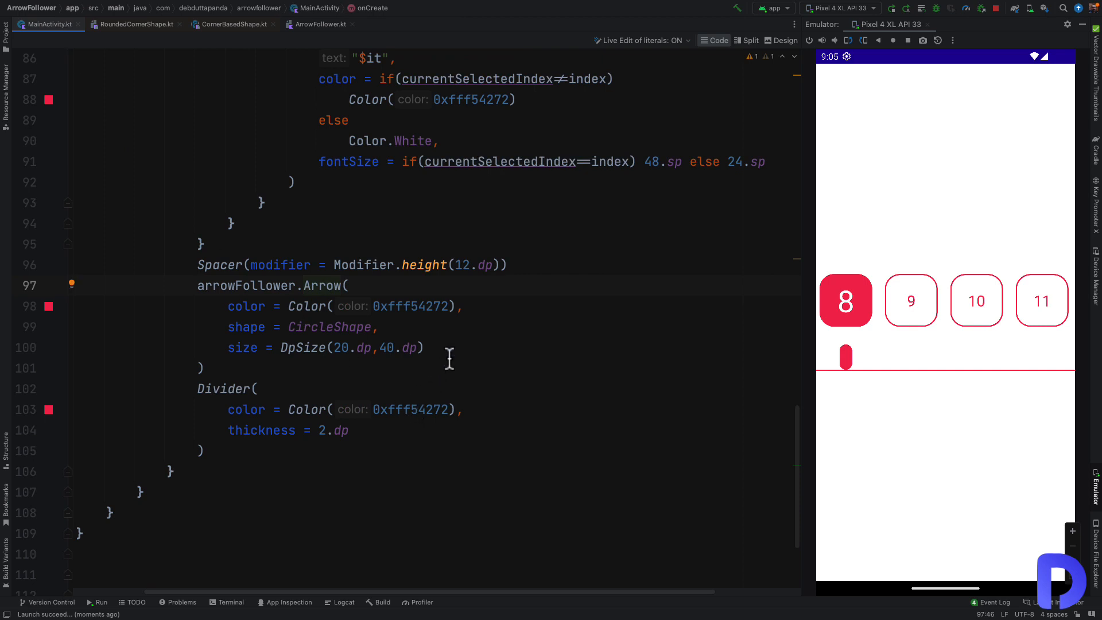
Add paddingValues = PaddingValues(top = 0.dp) to the Arrow call and tap item 2 to check.
type("paddingValues = PaddingValues(")
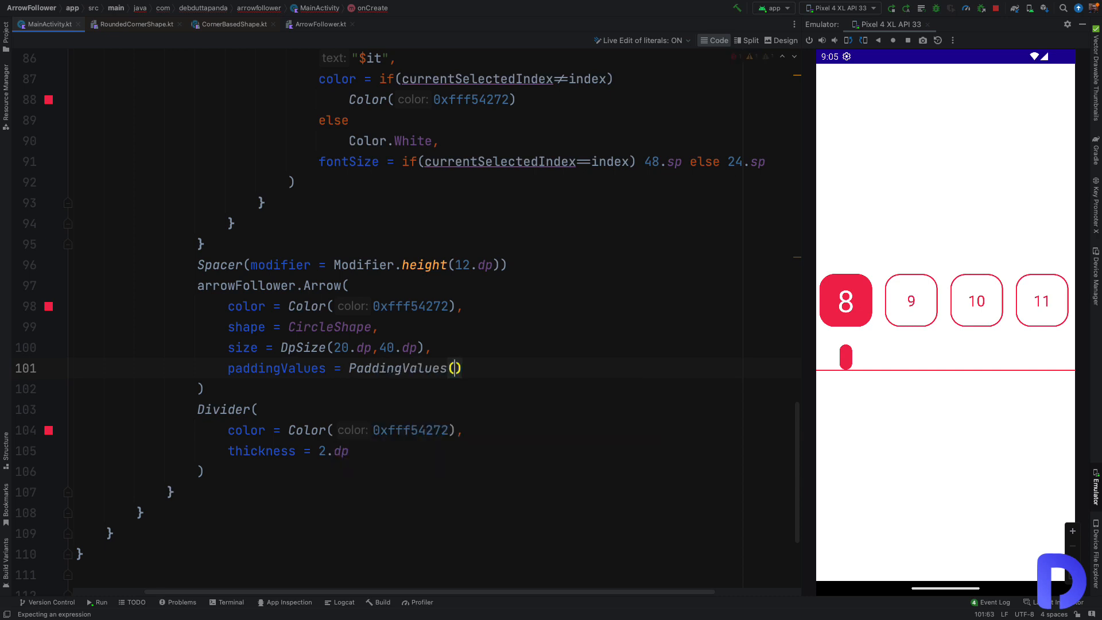
type("top =")
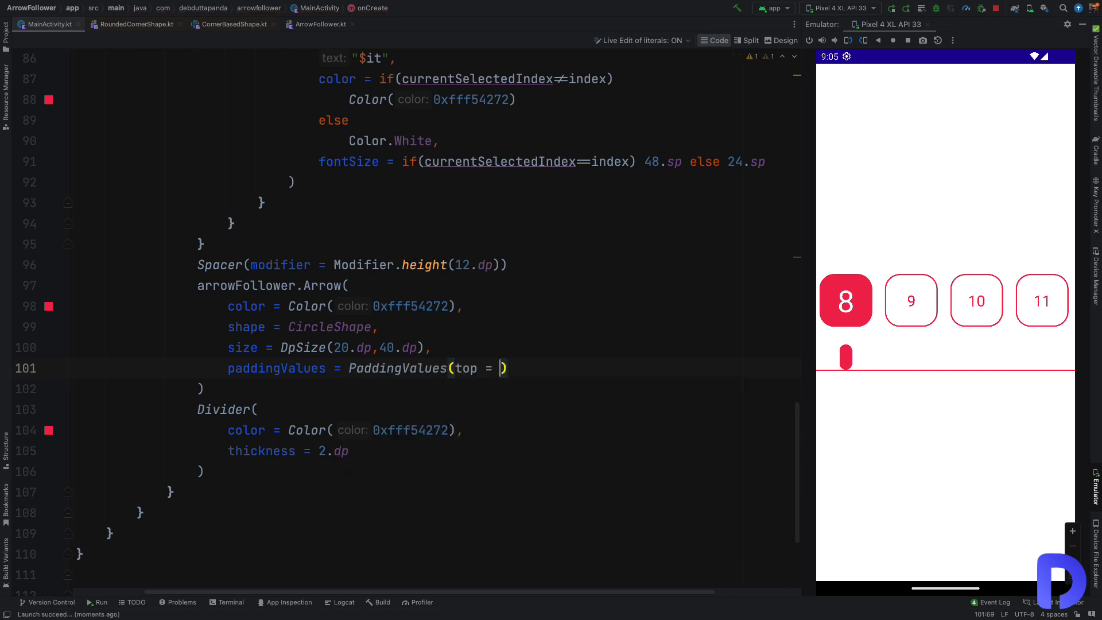
type("0.dp")
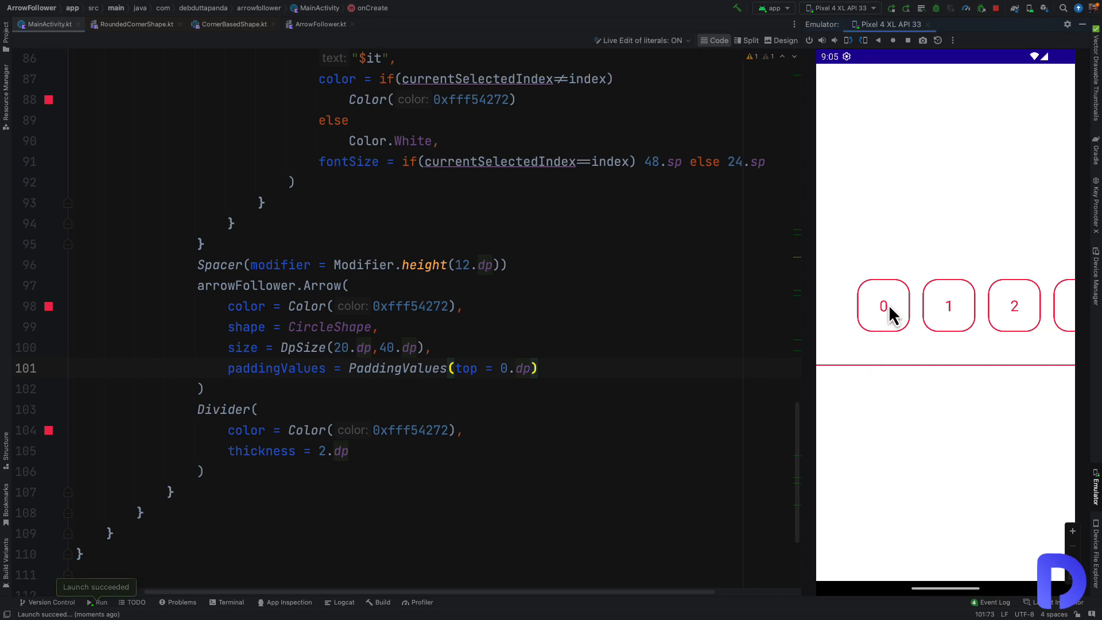
left_click(1014, 305)
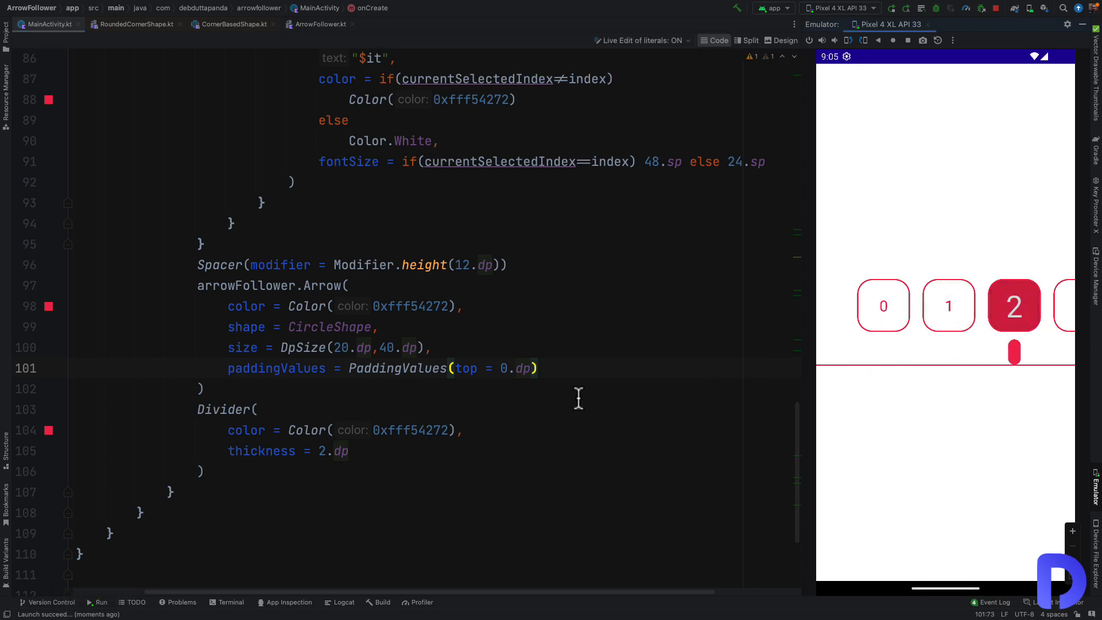
mouse_move(492, 378)
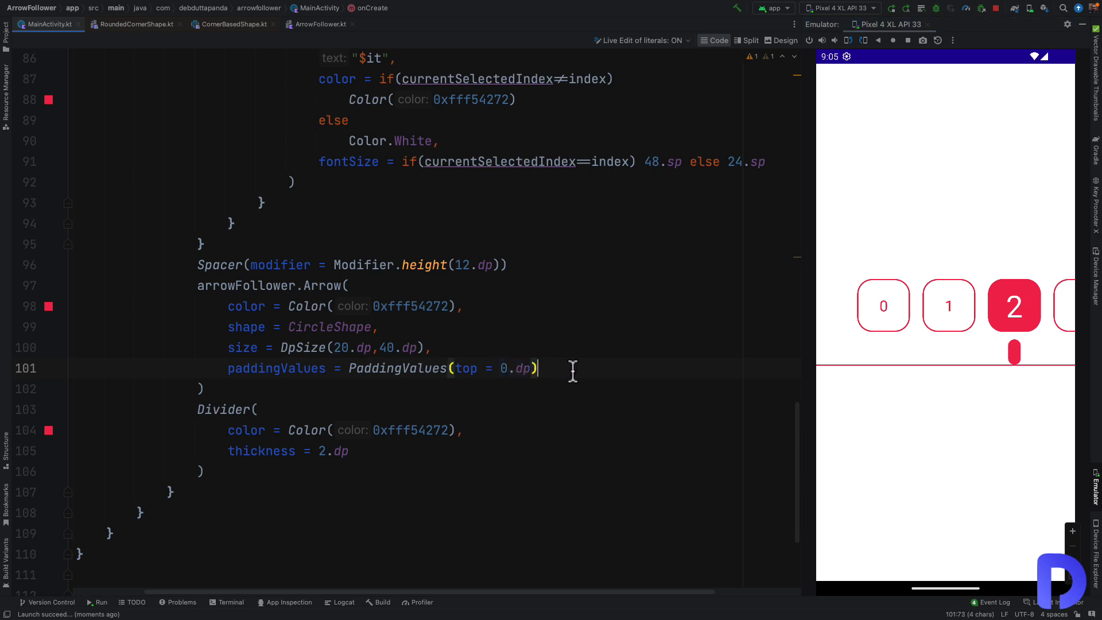
left_click(317, 24)
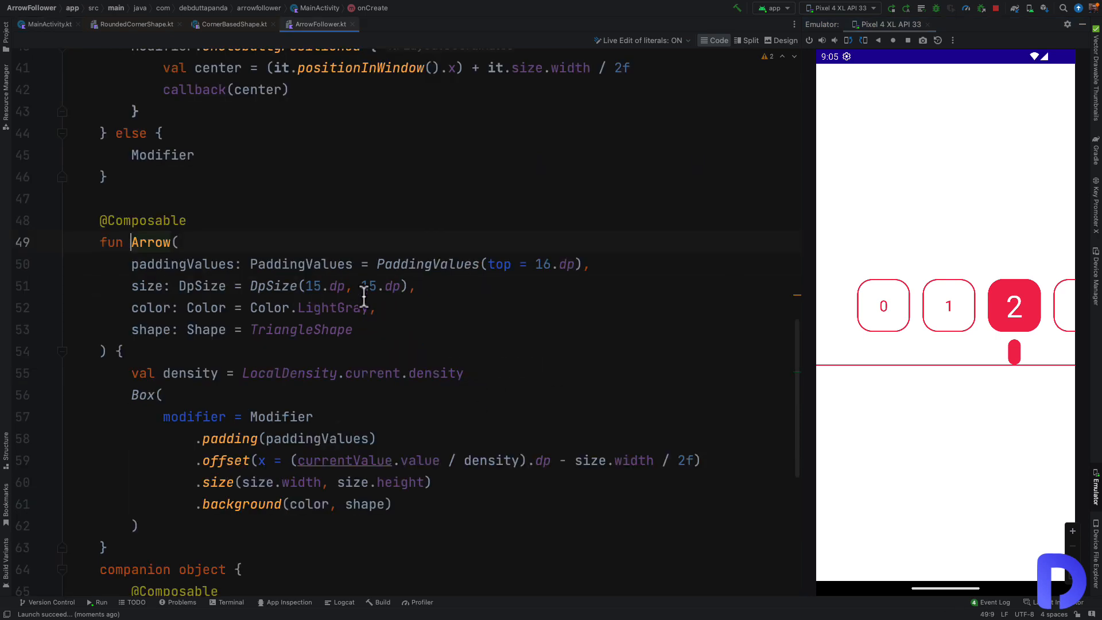
Inspect Arrow's default parameters, including 16dp top padding, then go back to MainActivity.kt.
double_click(555, 264)
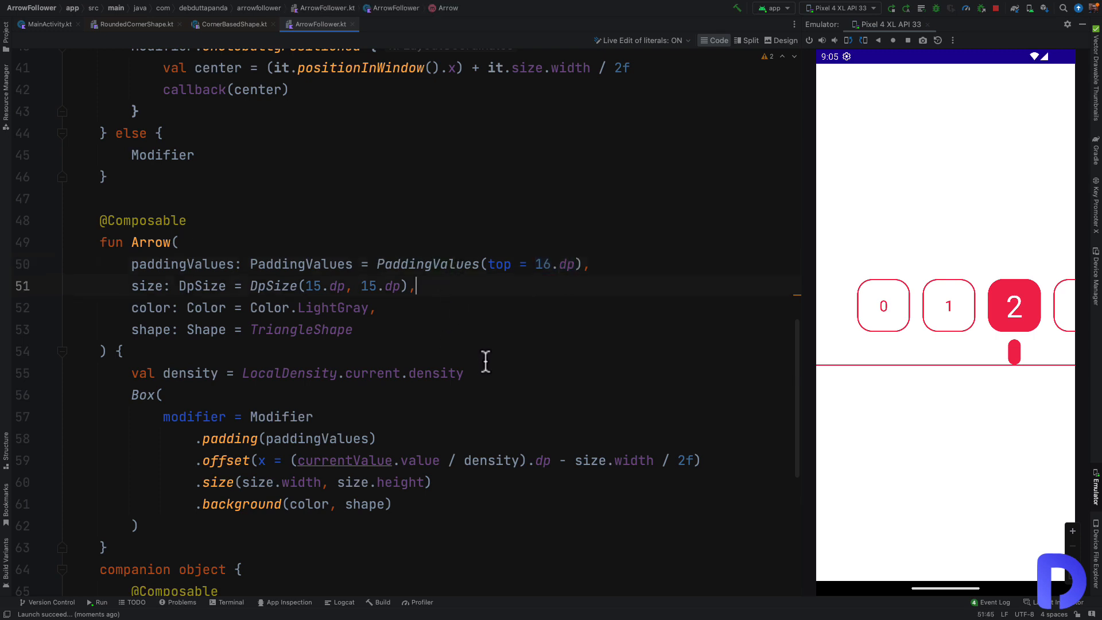
scroll("down", 3)
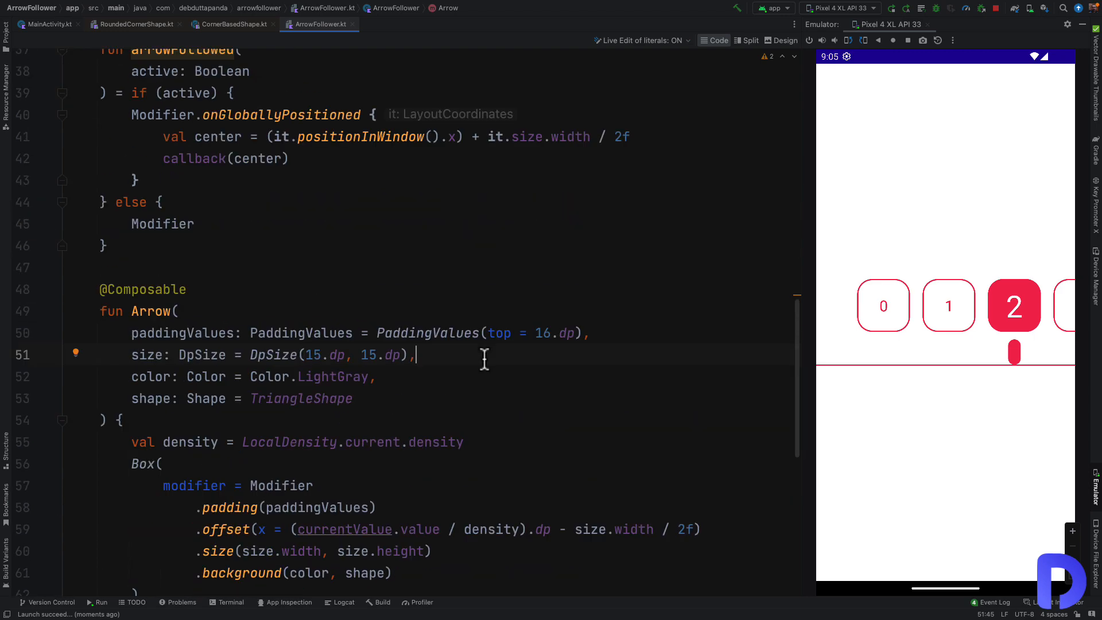
left_click(48, 24)
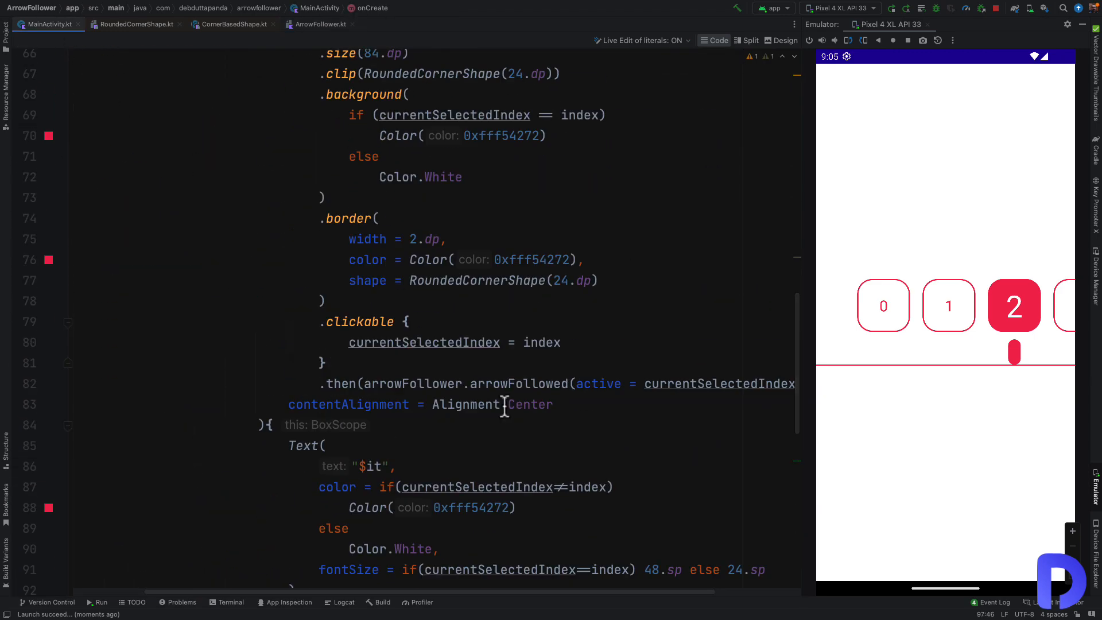
scroll("down", 3)
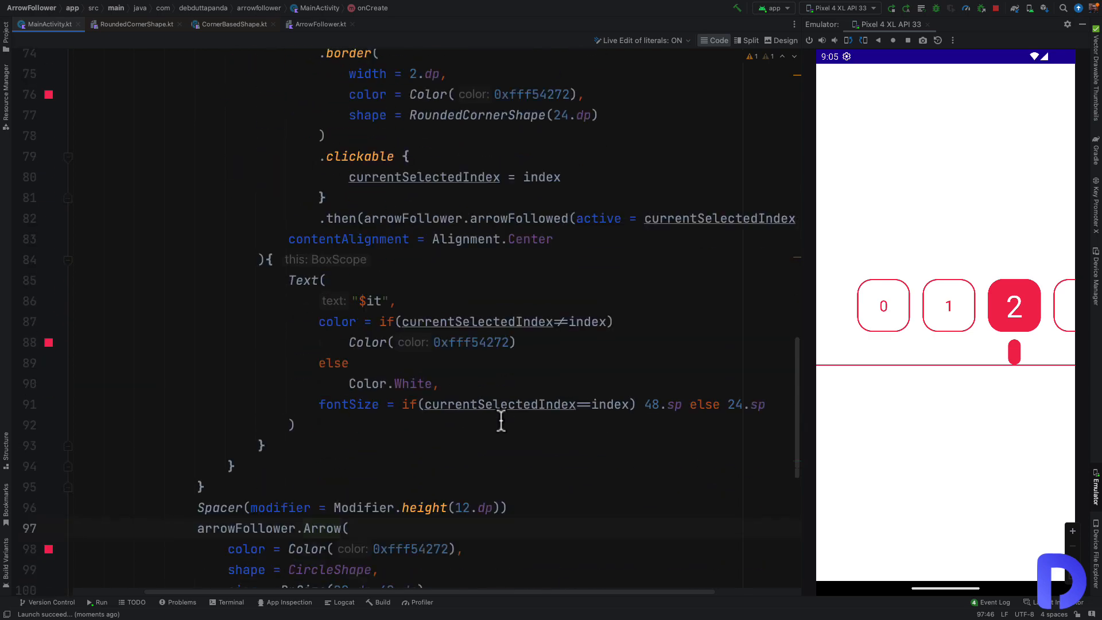
scroll("down", 3)
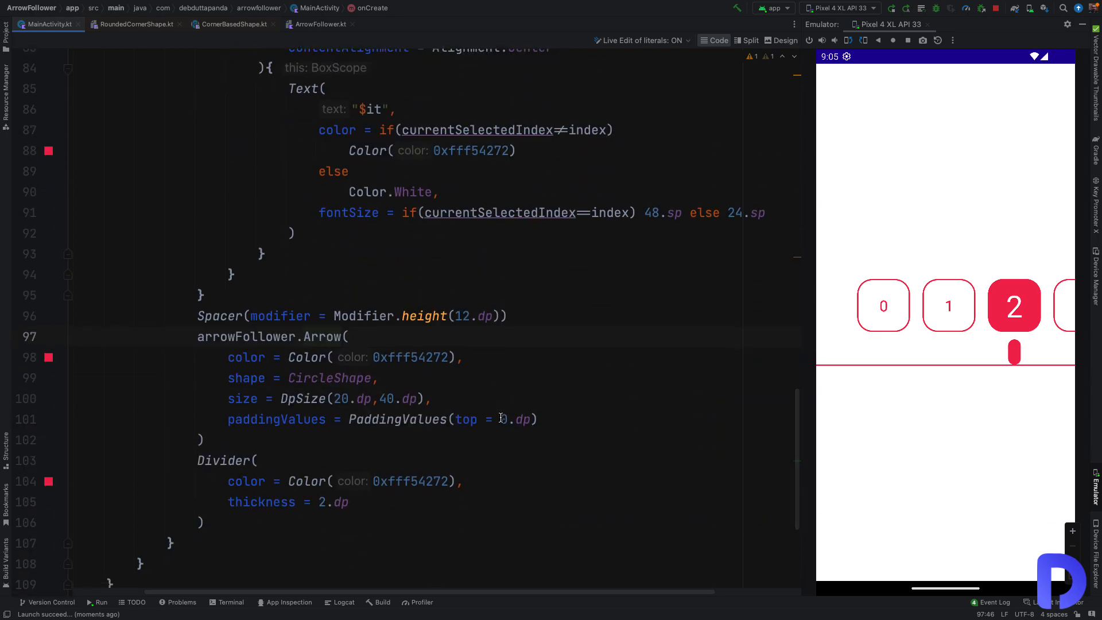